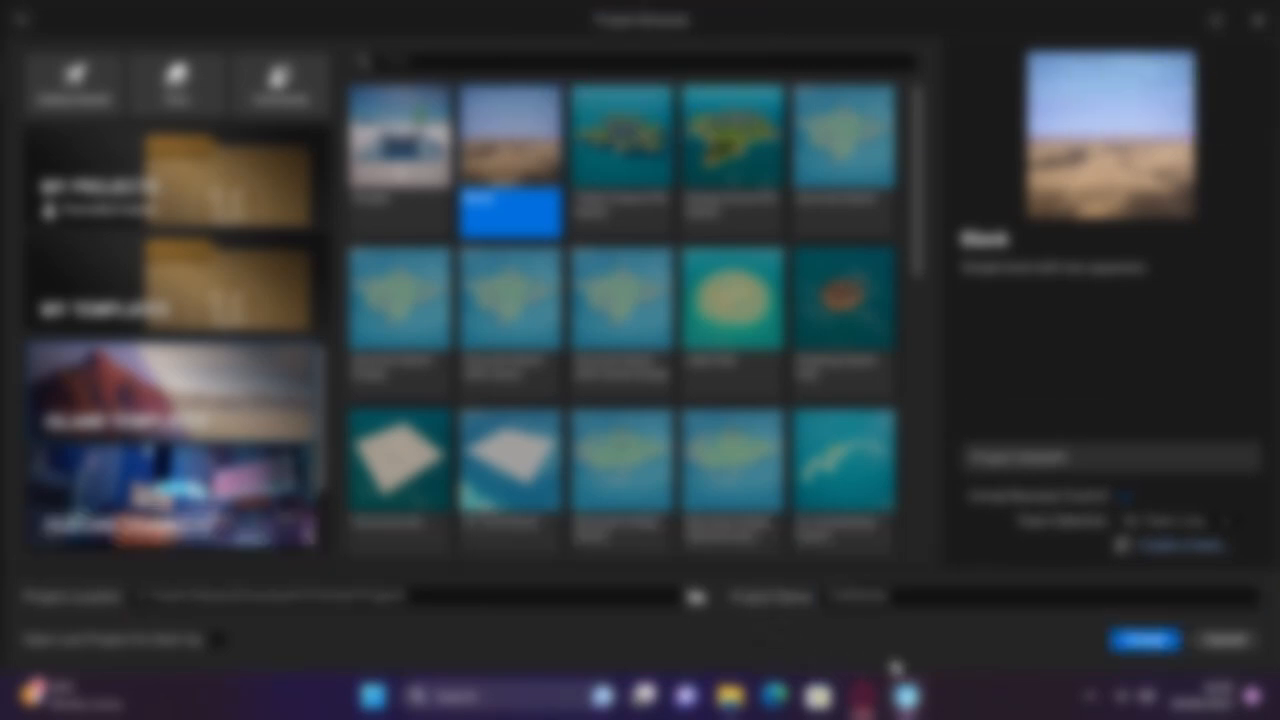
Choose the Blank island template in the Project Browser to create the project.
{"action": "left_click", "coordinate": [1144, 640]}
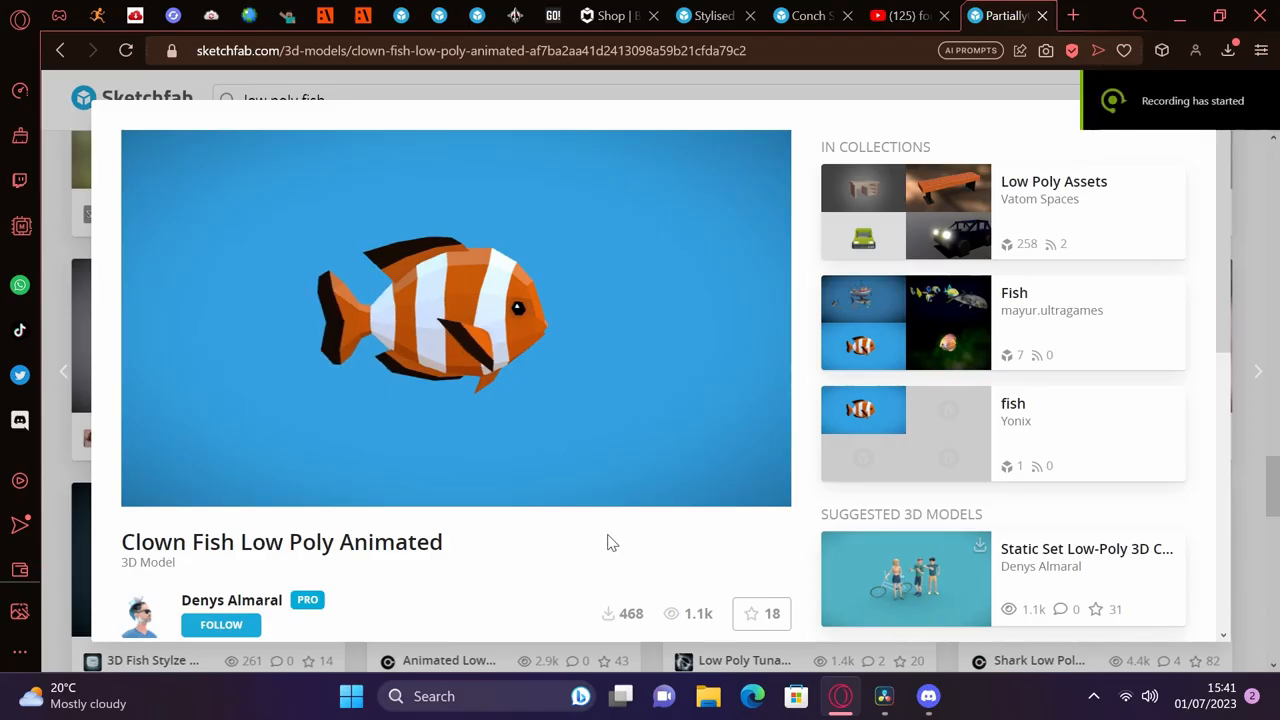
Preview the Clown Fish Low Poly Animated model, then select fishClown.fbx for import into UEFN.
{"action": "left_click", "coordinate": [456, 318]}
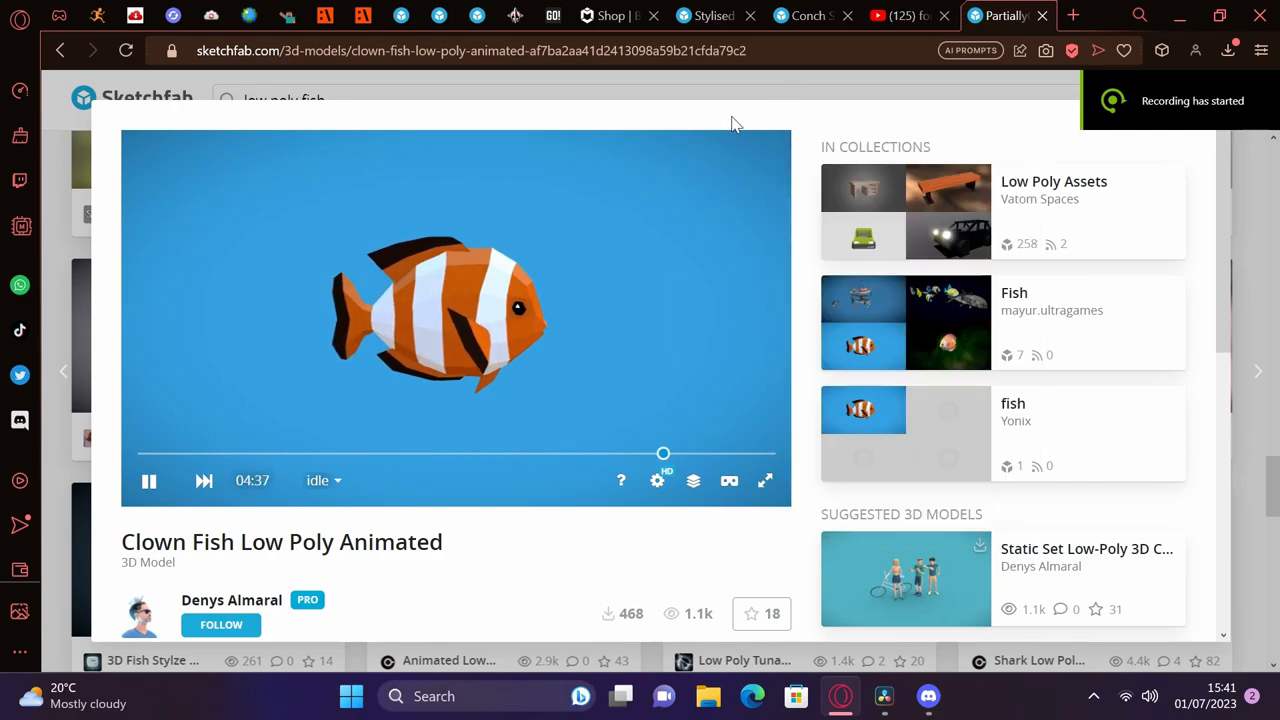
{"action": "left_click", "coordinate": [196, 264]}
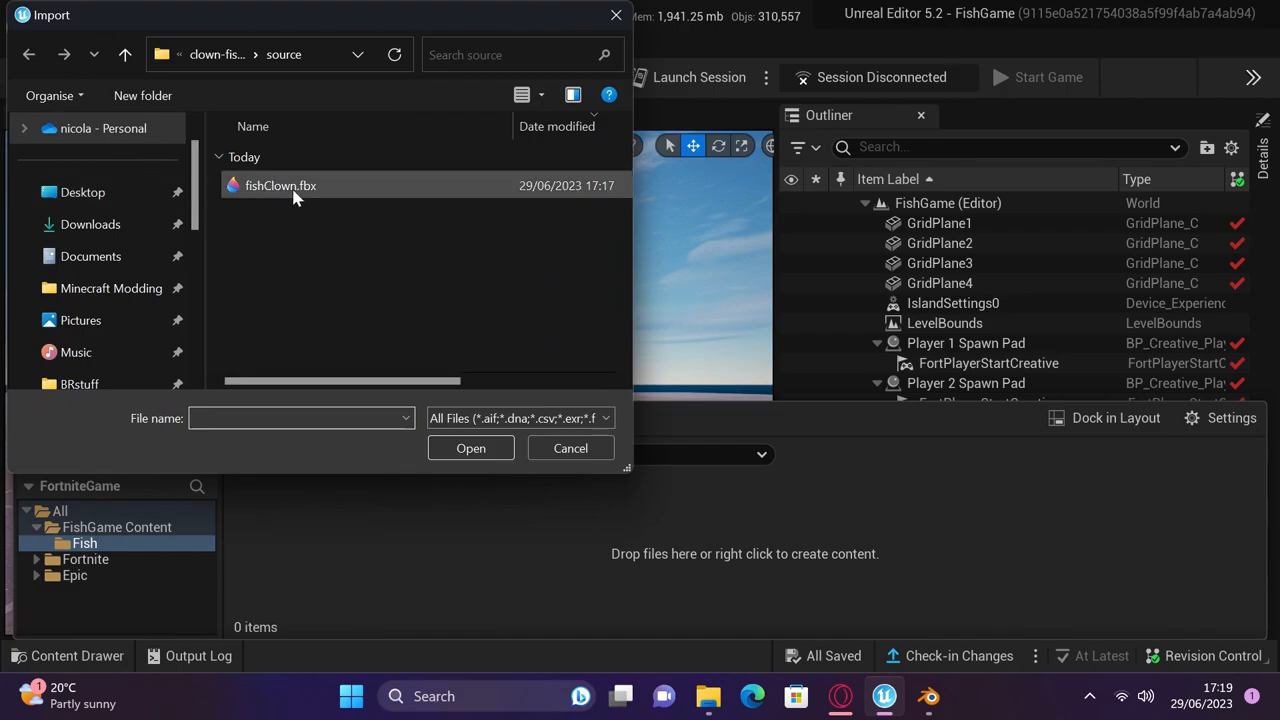
{"action": "left_click", "coordinate": [470, 448]}
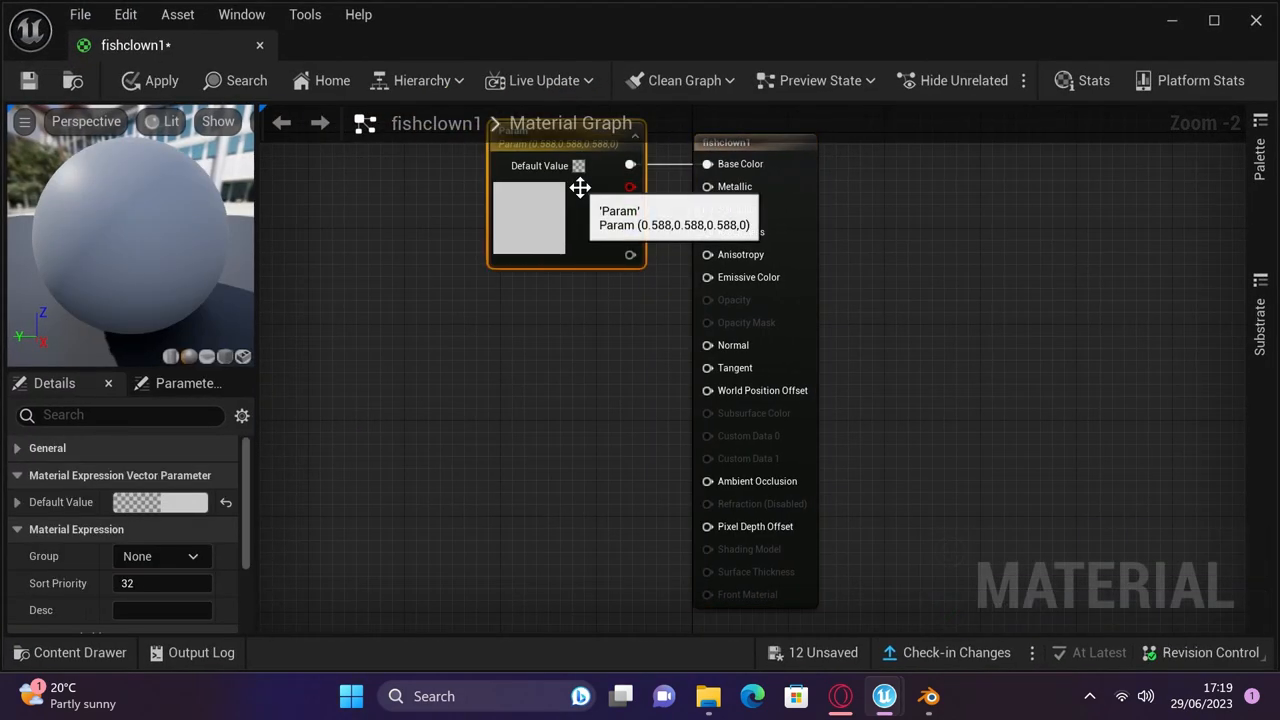
Replace the grey colour parameter with the clownfish Texture Sample RGB driving Base Color in fishclown1.
{"action": "left_click", "coordinate": [68, 652]}
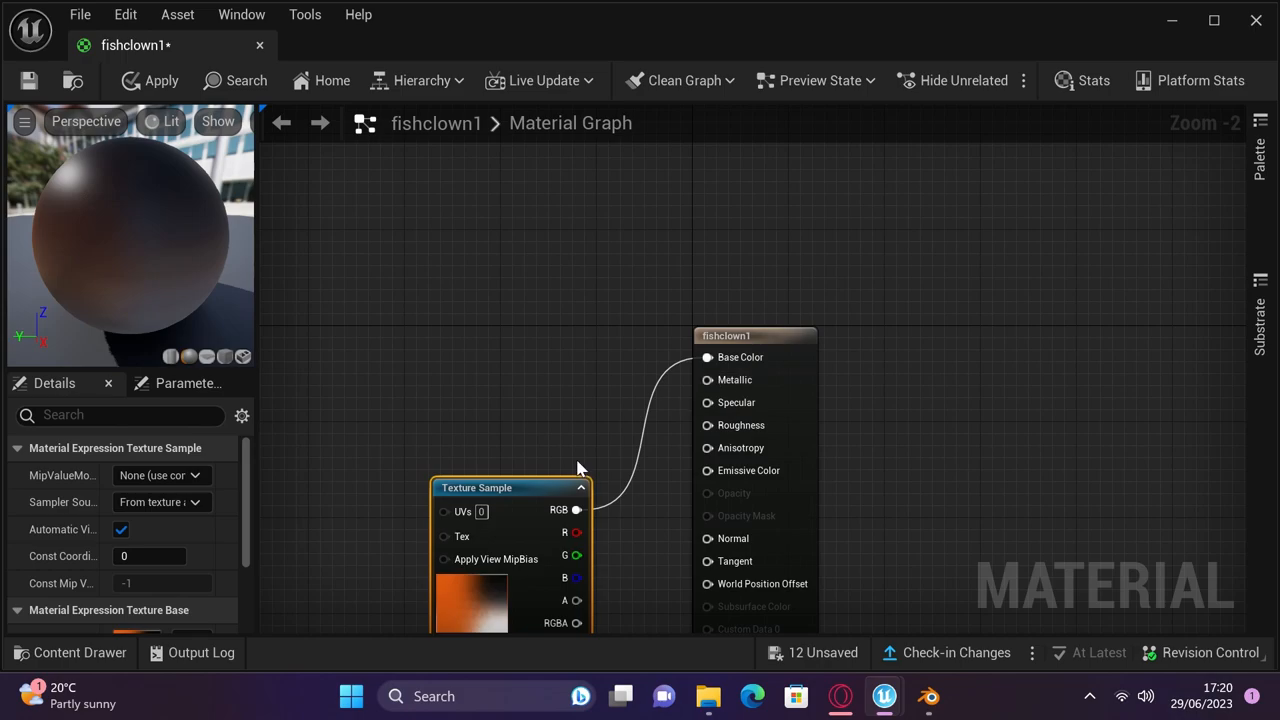
{"action": "left_click_drag", "start_coordinate": [510, 488], "coordinate": [530, 264]}
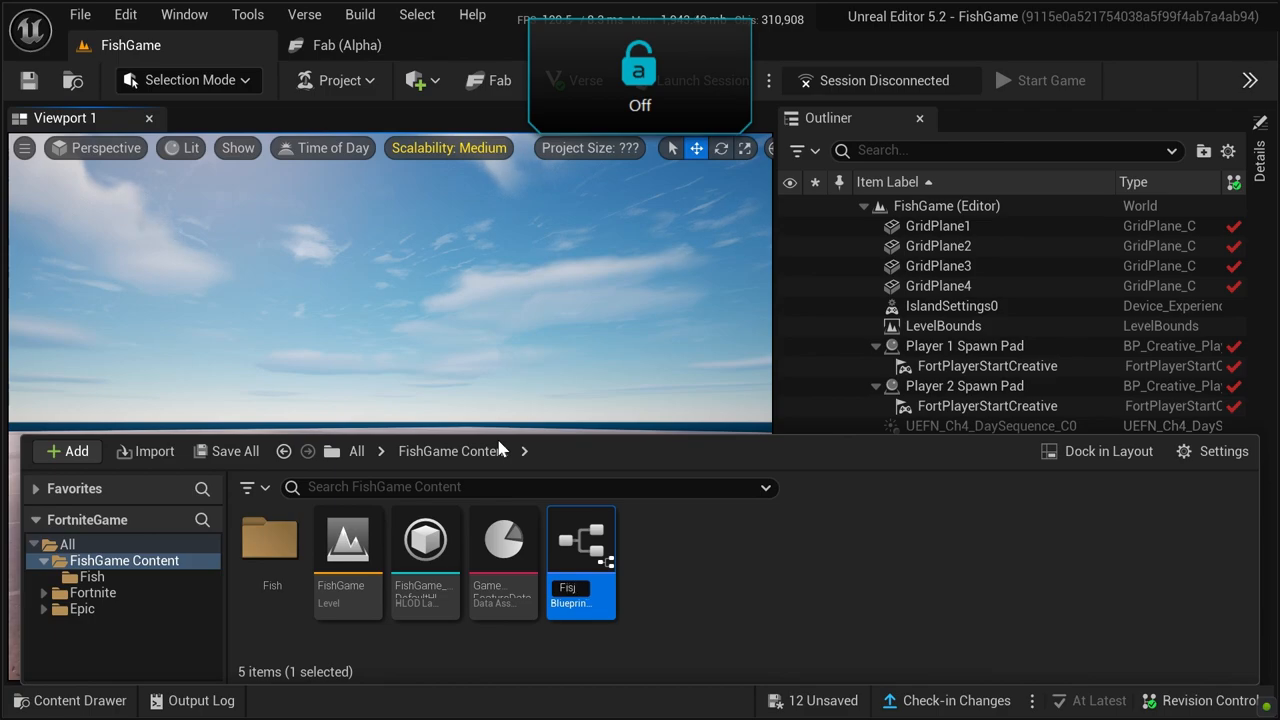
Add a Skeletal Mesh component to the Fish blueprint and set its asset to fishClown.
{"action": "double_click", "coordinate": [580, 538]}
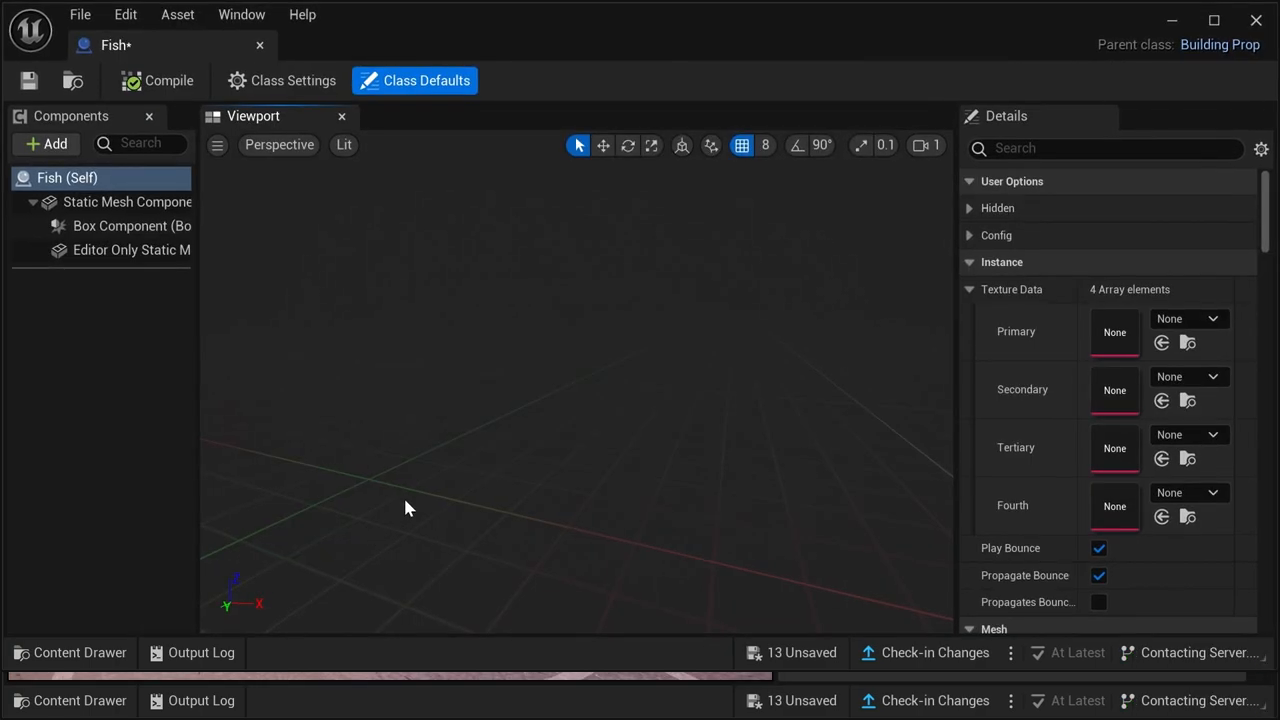
{"action": "left_click", "coordinate": [44, 144]}
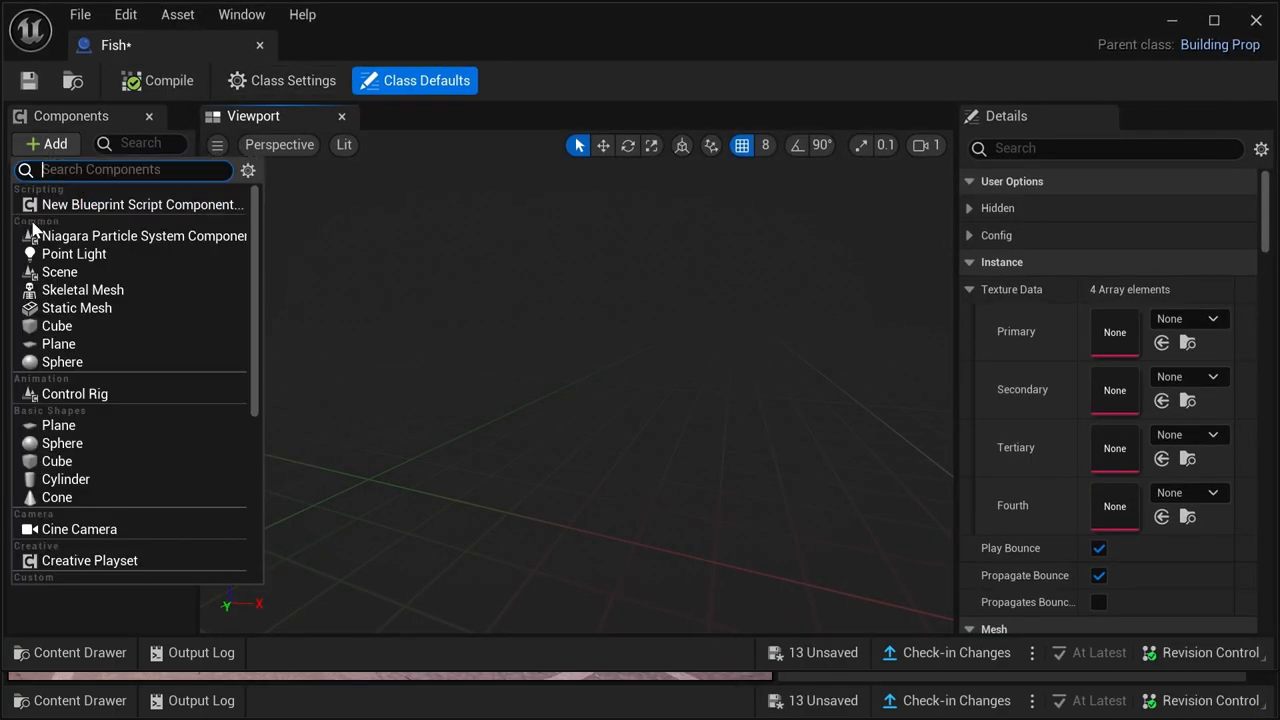
{"action": "left_click", "coordinate": [84, 272]}
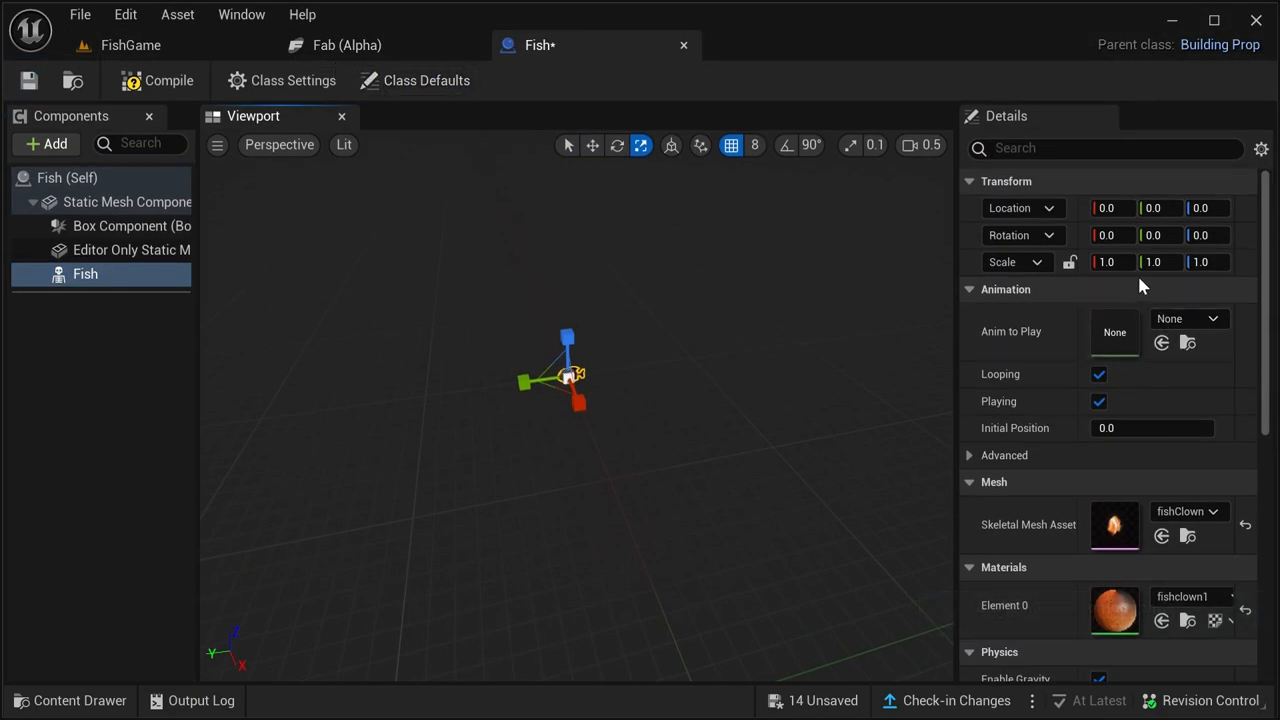
{"action": "left_click", "coordinate": [1108, 262]}
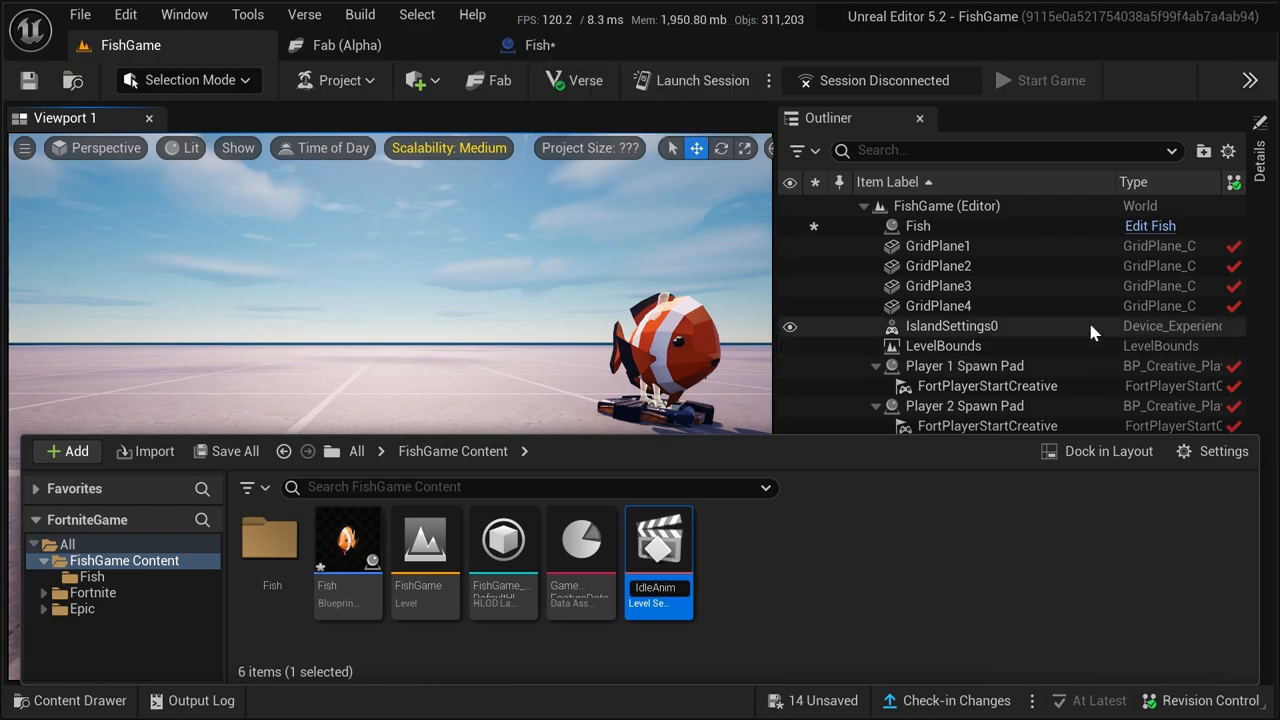
Add the Fish actor as a track in the IdleAnim level sequence with an animation on it.
{"action": "double_click", "coordinate": [658, 540]}
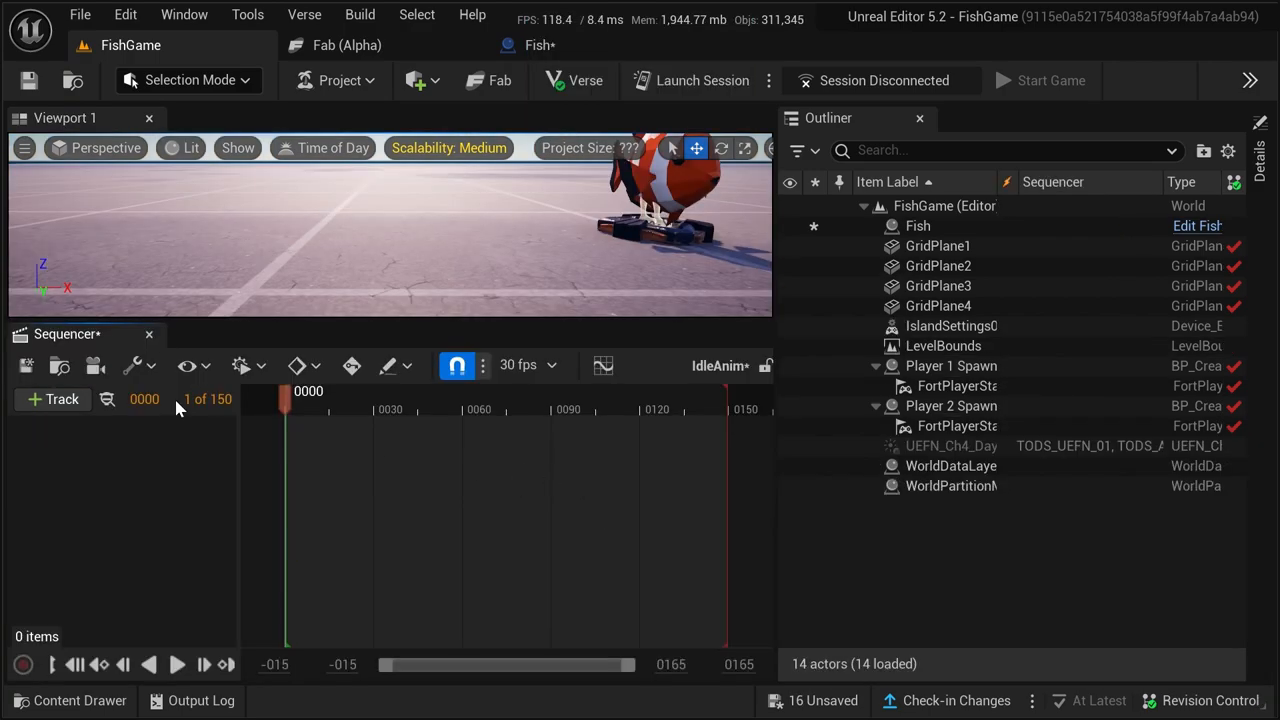
{"action": "left_click", "coordinate": [52, 400]}
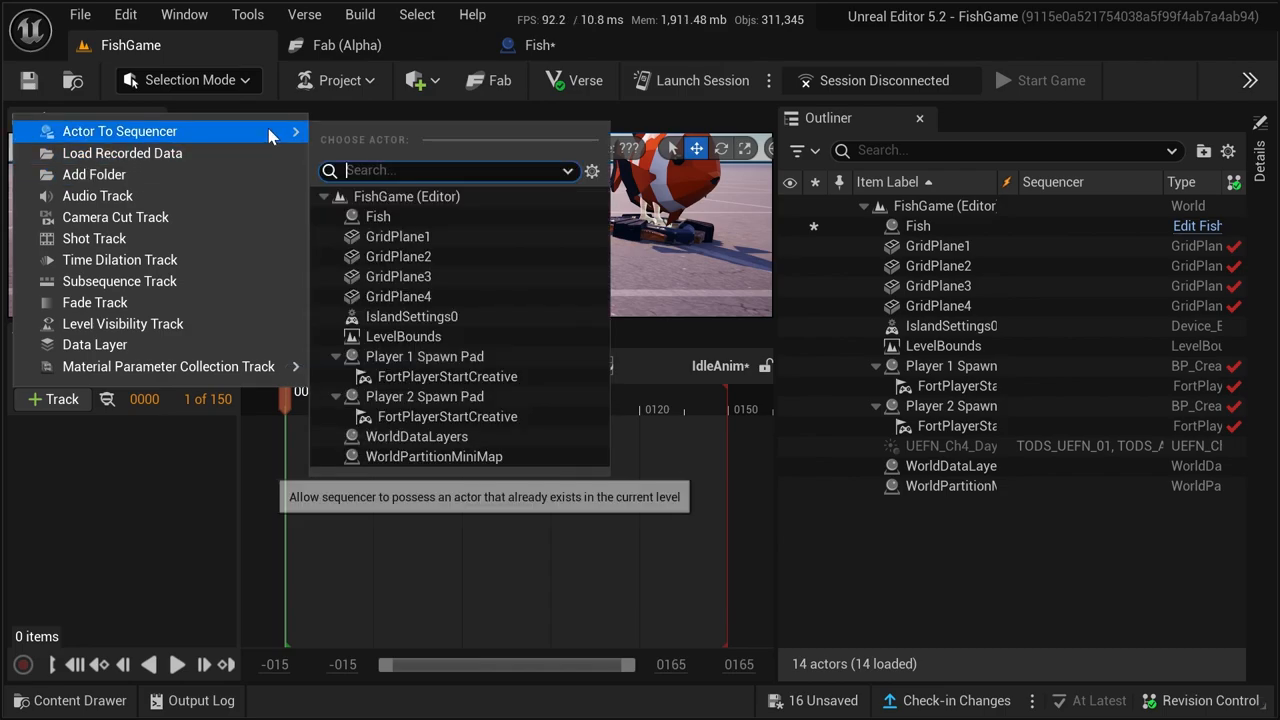
{"action": "left_click", "coordinate": [378, 216]}
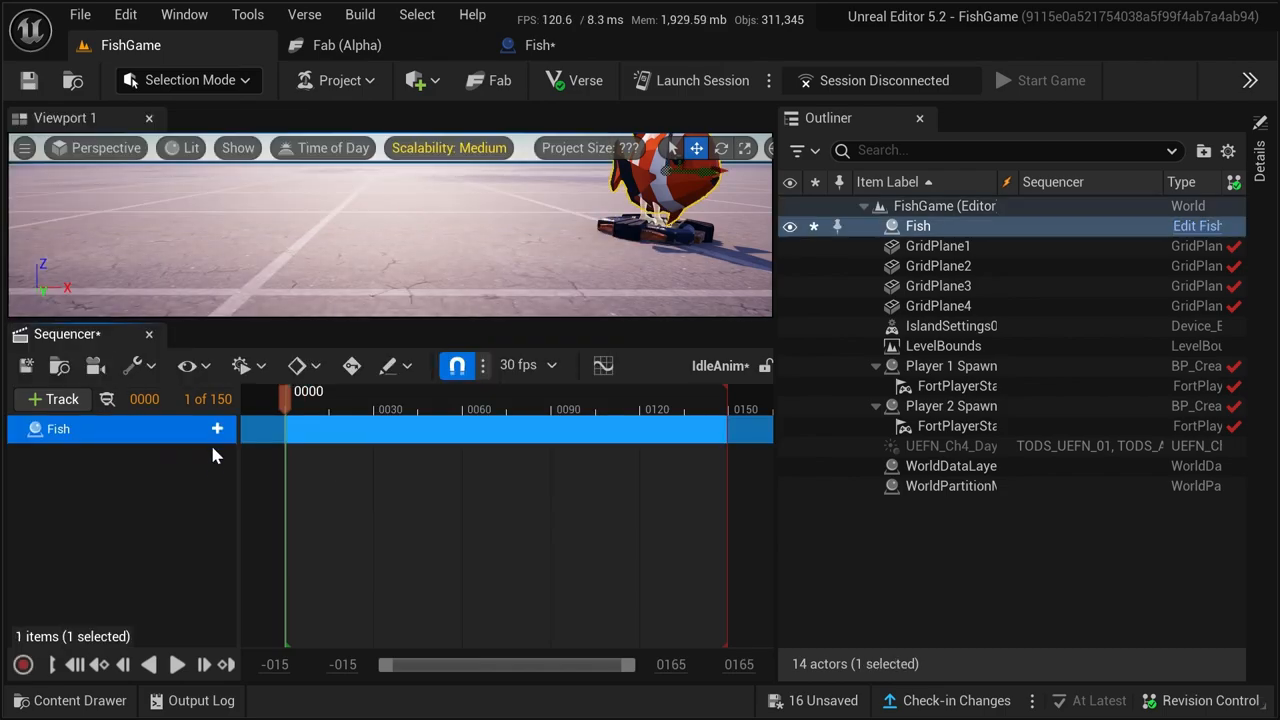
{"action": "left_click", "coordinate": [216, 428]}
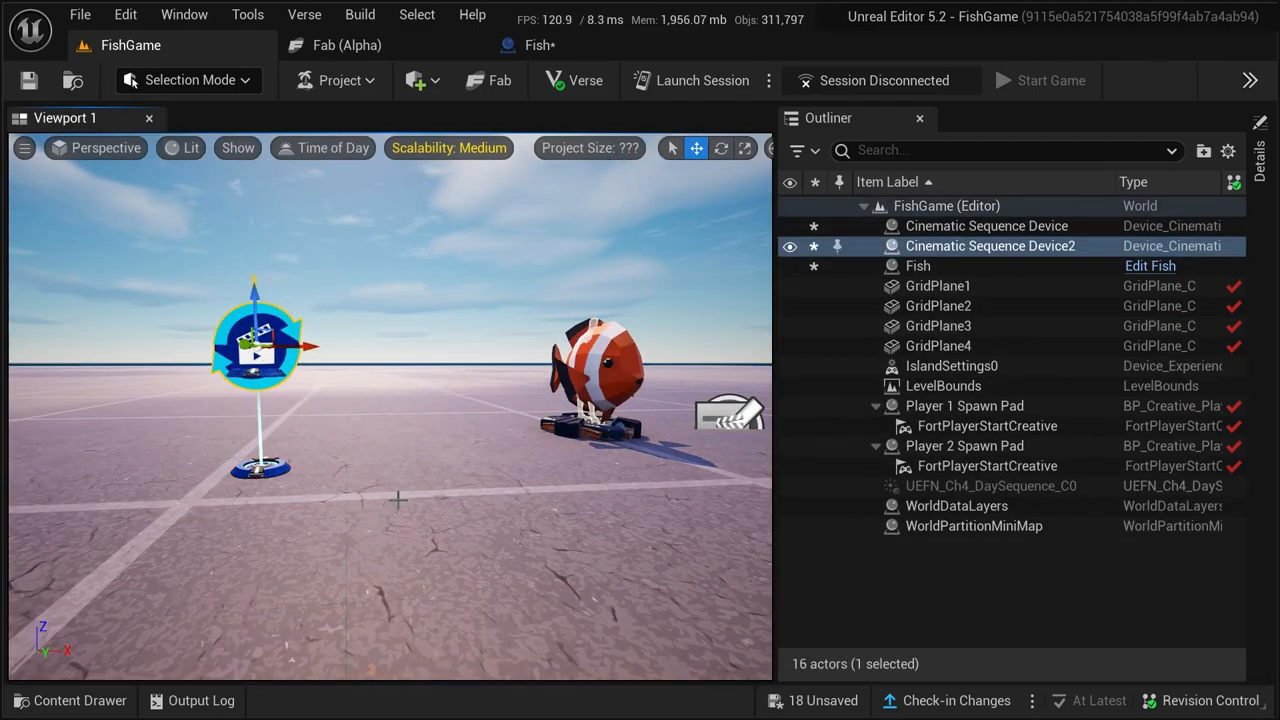
Rename the two Cinematic Sequence Devices IdleAnim and RunAnim and save the changes.
{"action": "left_click", "coordinate": [986, 224]}
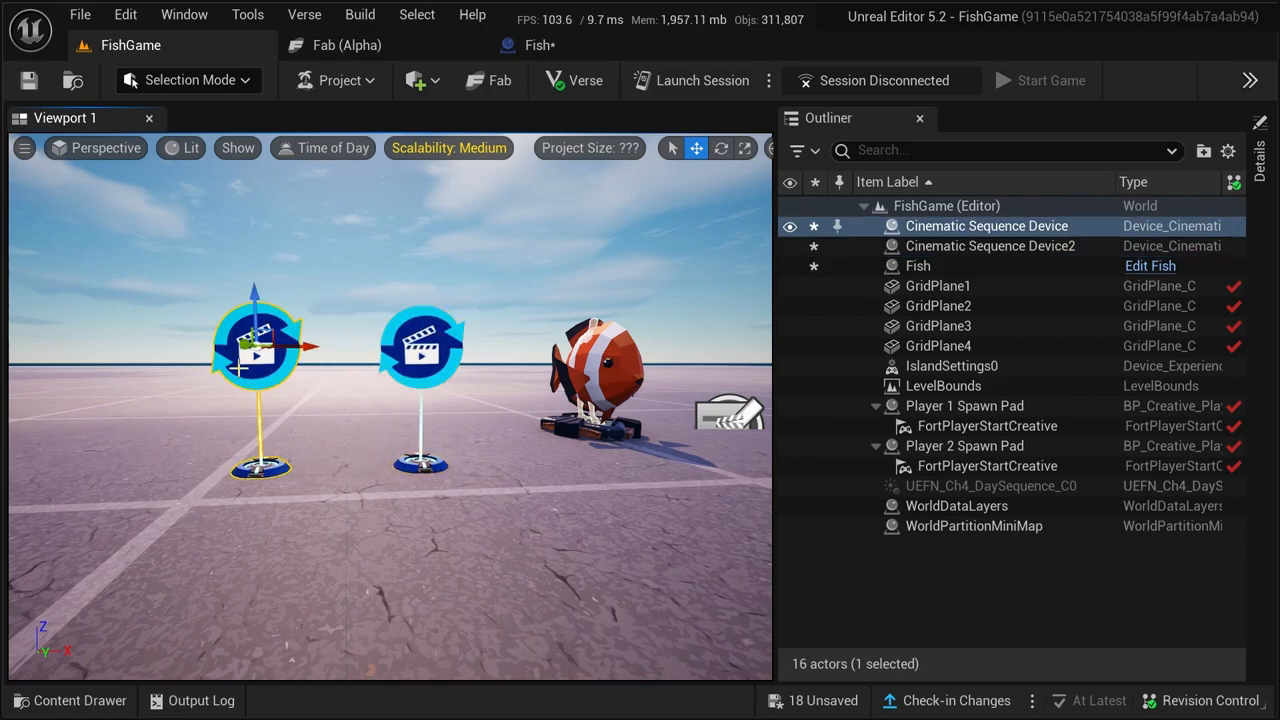
{"action": "double_click", "coordinate": [986, 224]}
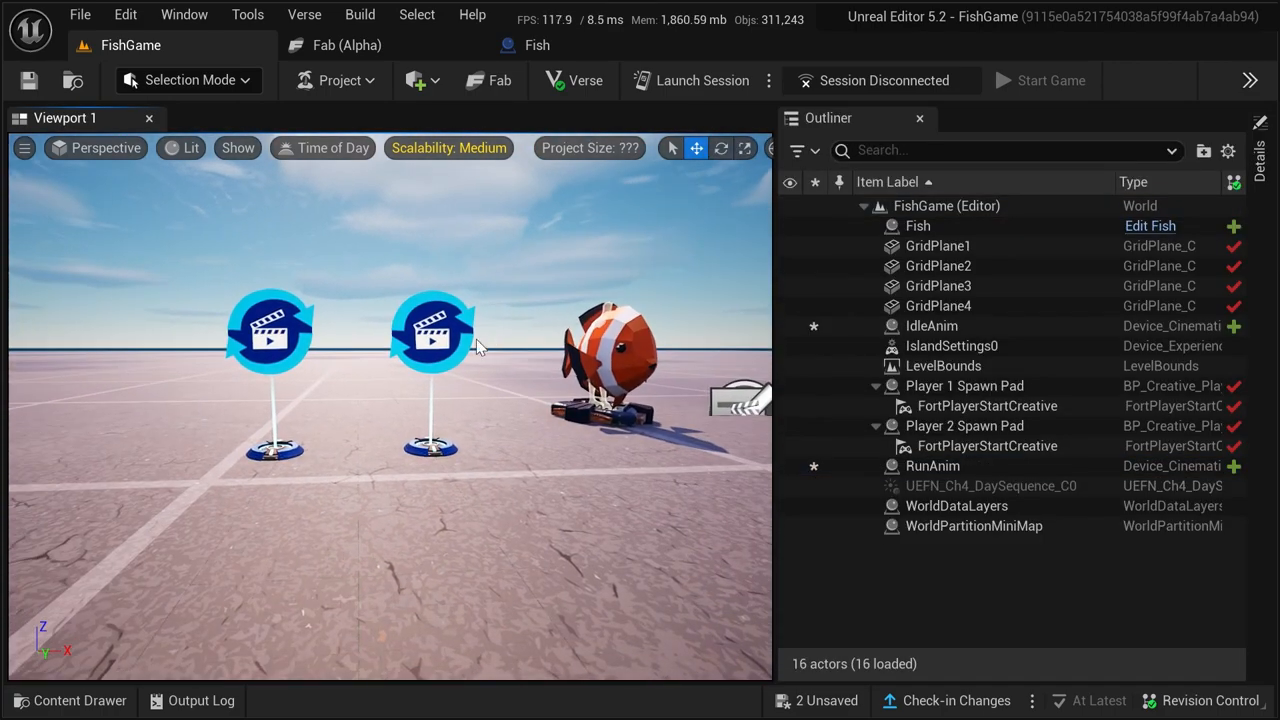
{"action": "left_click", "coordinate": [28, 80]}
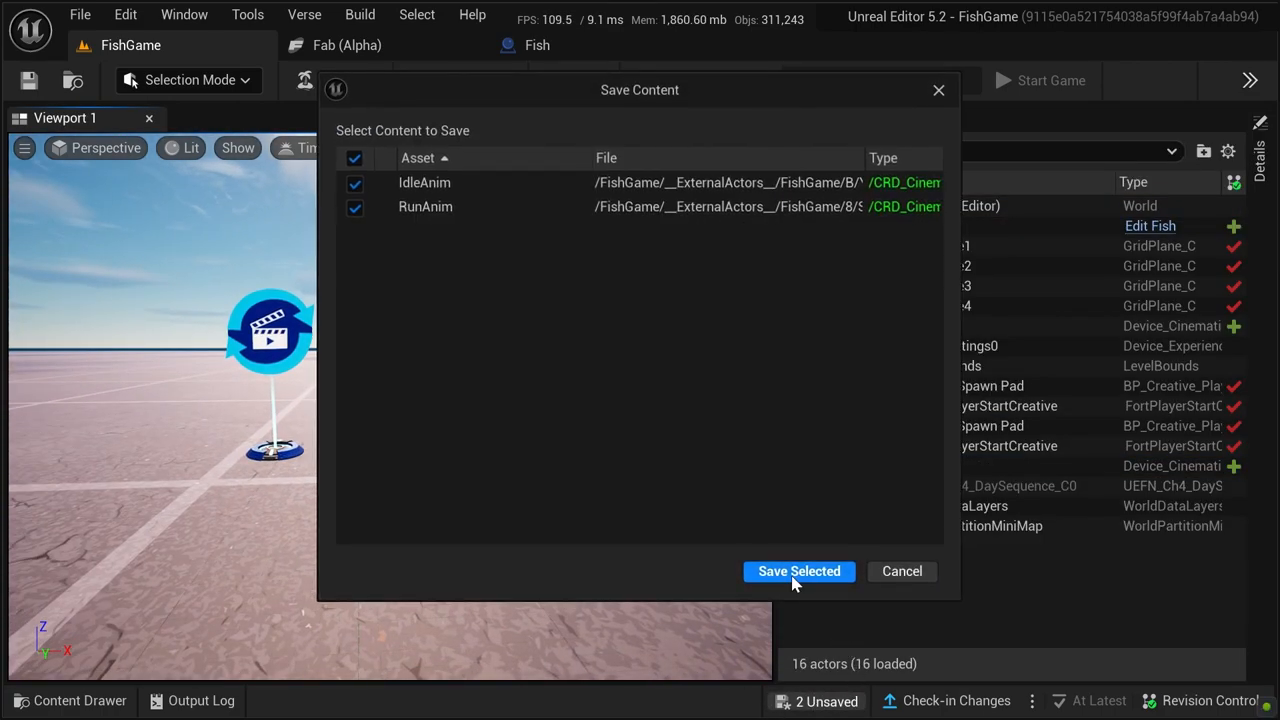
{"action": "left_click", "coordinate": [800, 572]}
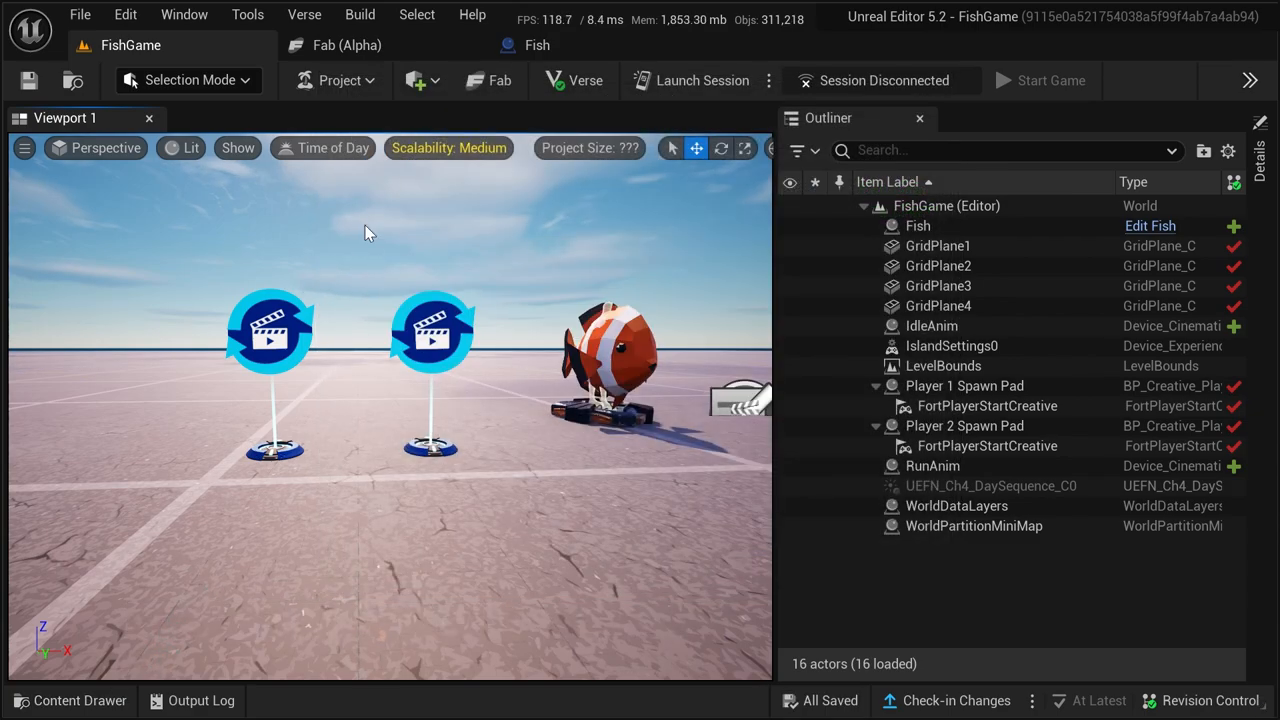
Create a new Verse file CustomCharacterDevice in the FishGame project via Verse Explorer and open it for editing.
{"action": "left_click", "coordinate": [304, 14]}
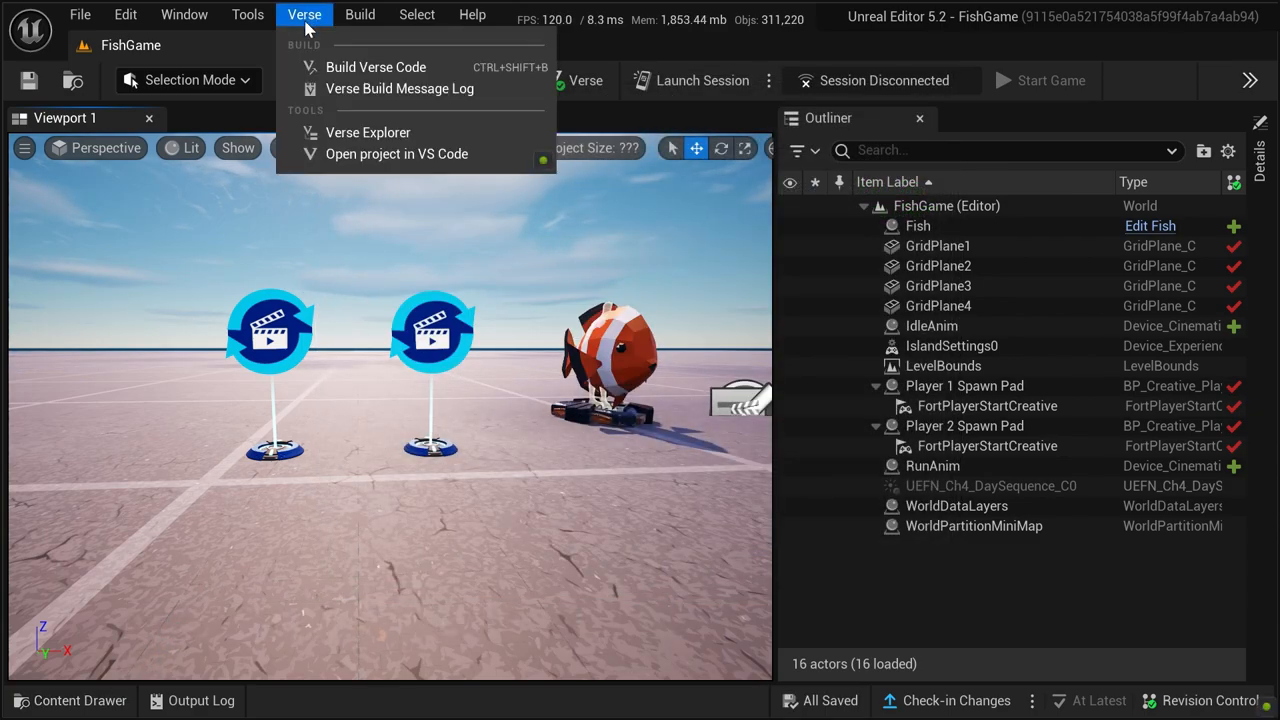
{"action": "left_click", "coordinate": [368, 132]}
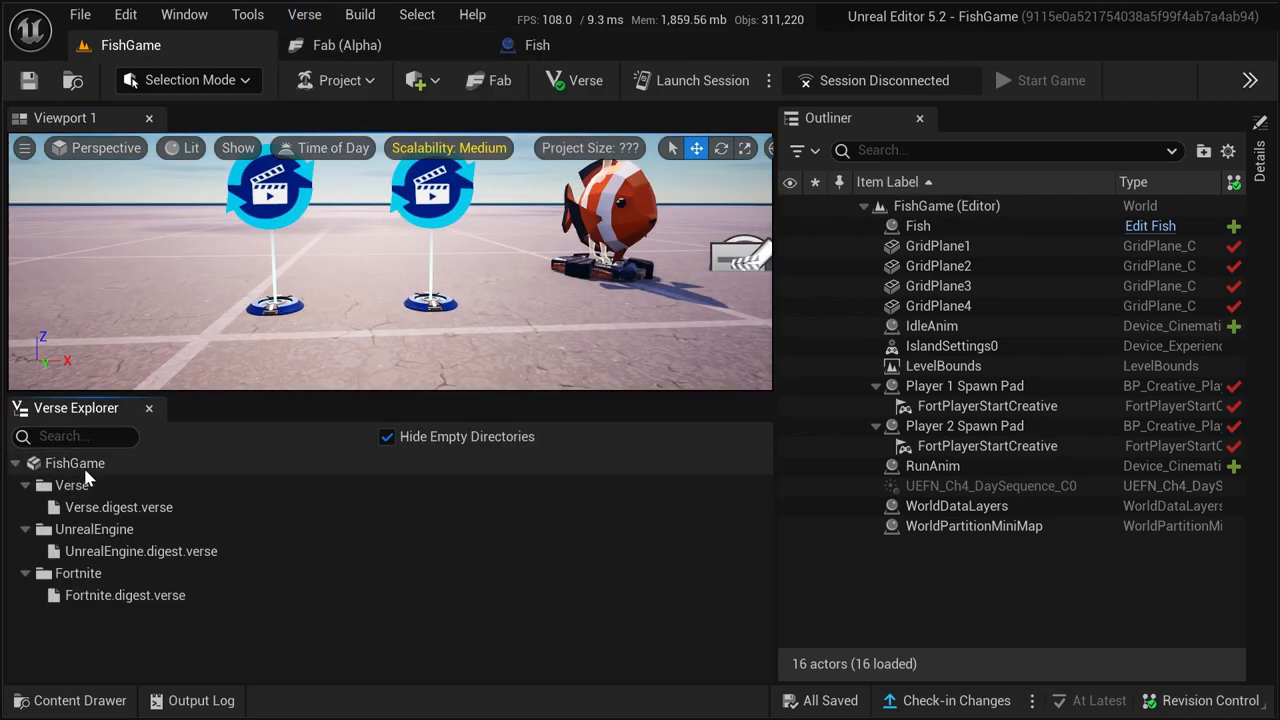
{"action": "right_click", "coordinate": [74, 462]}
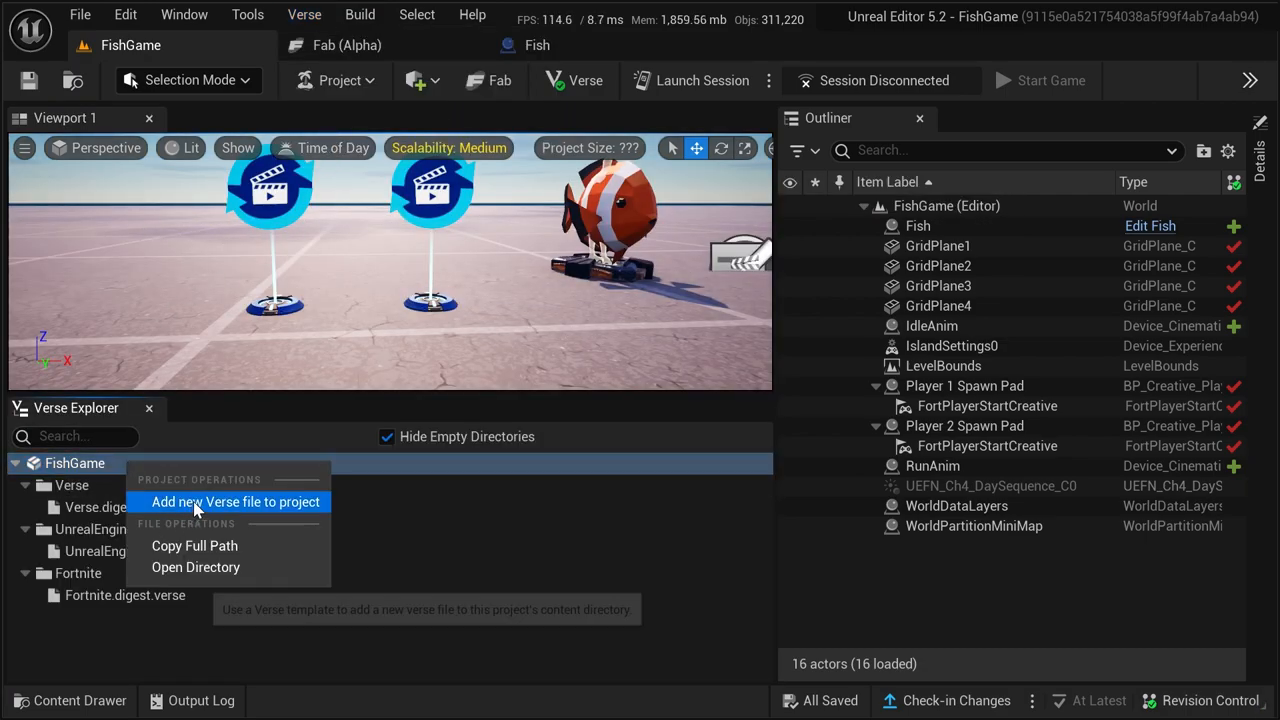
{"action": "left_click", "coordinate": [236, 500]}
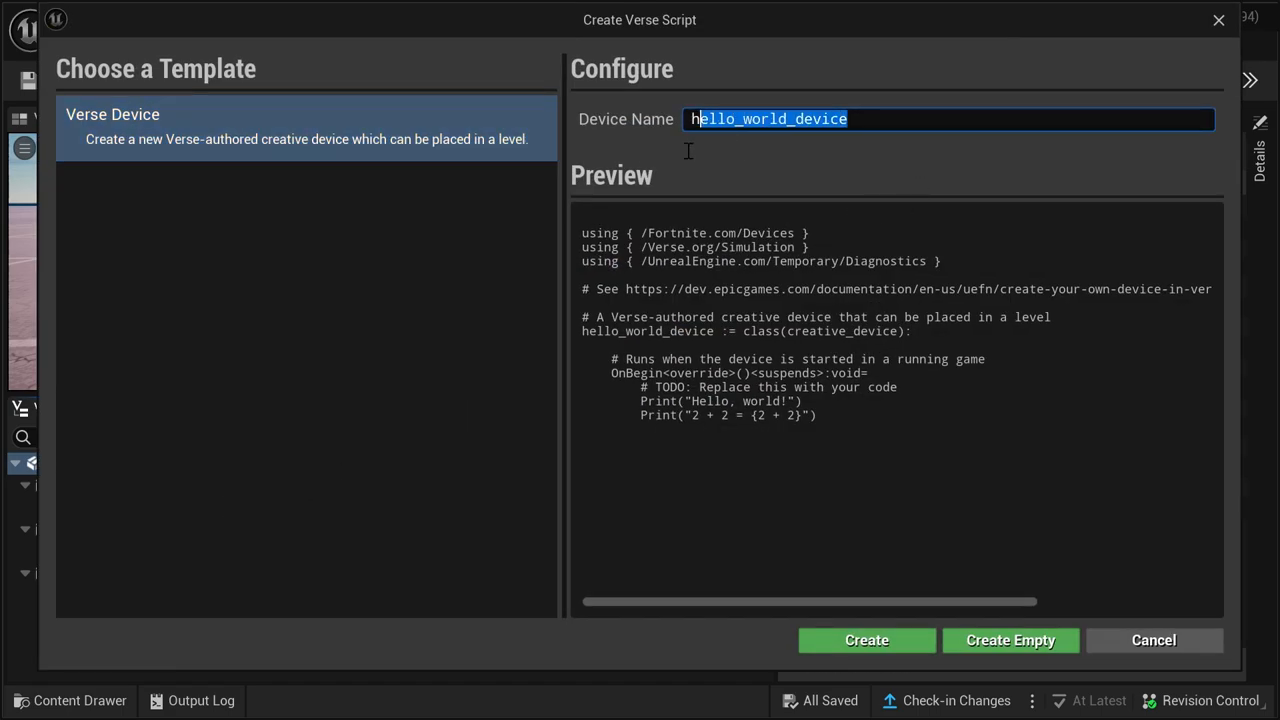
{"action": "type", "text": "C"}
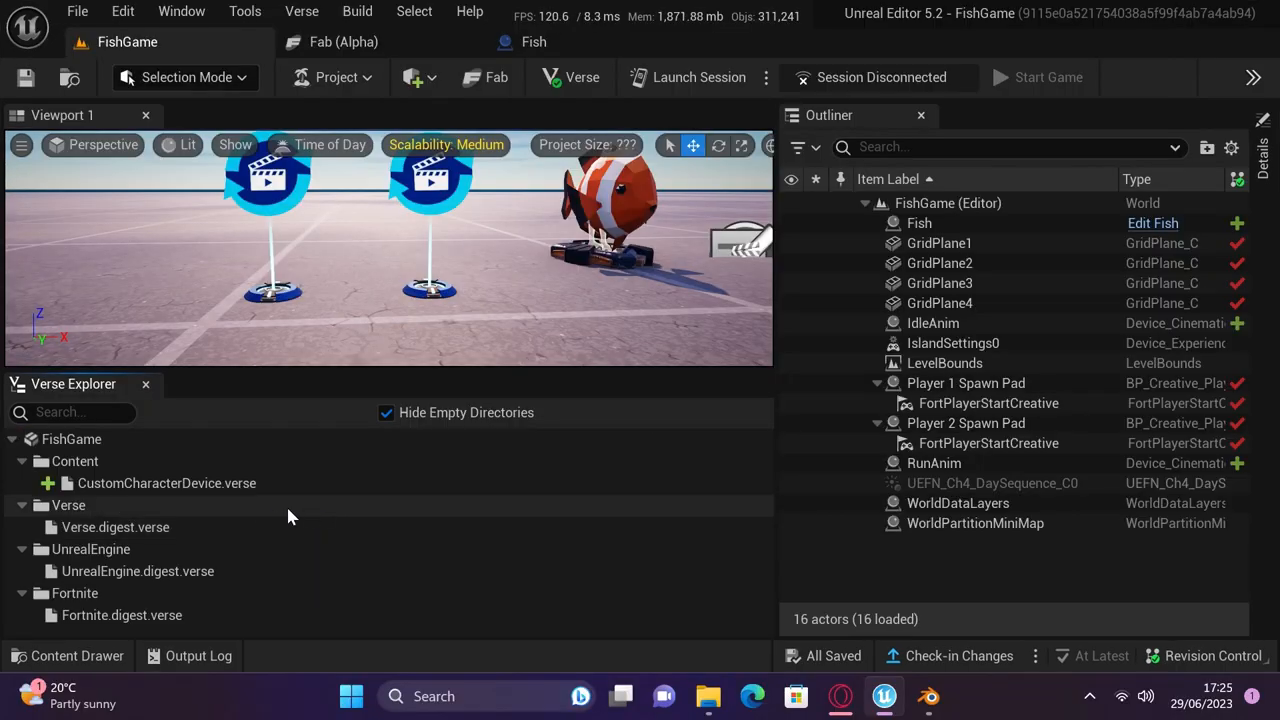
{"action": "left_click", "coordinate": [166, 482]}
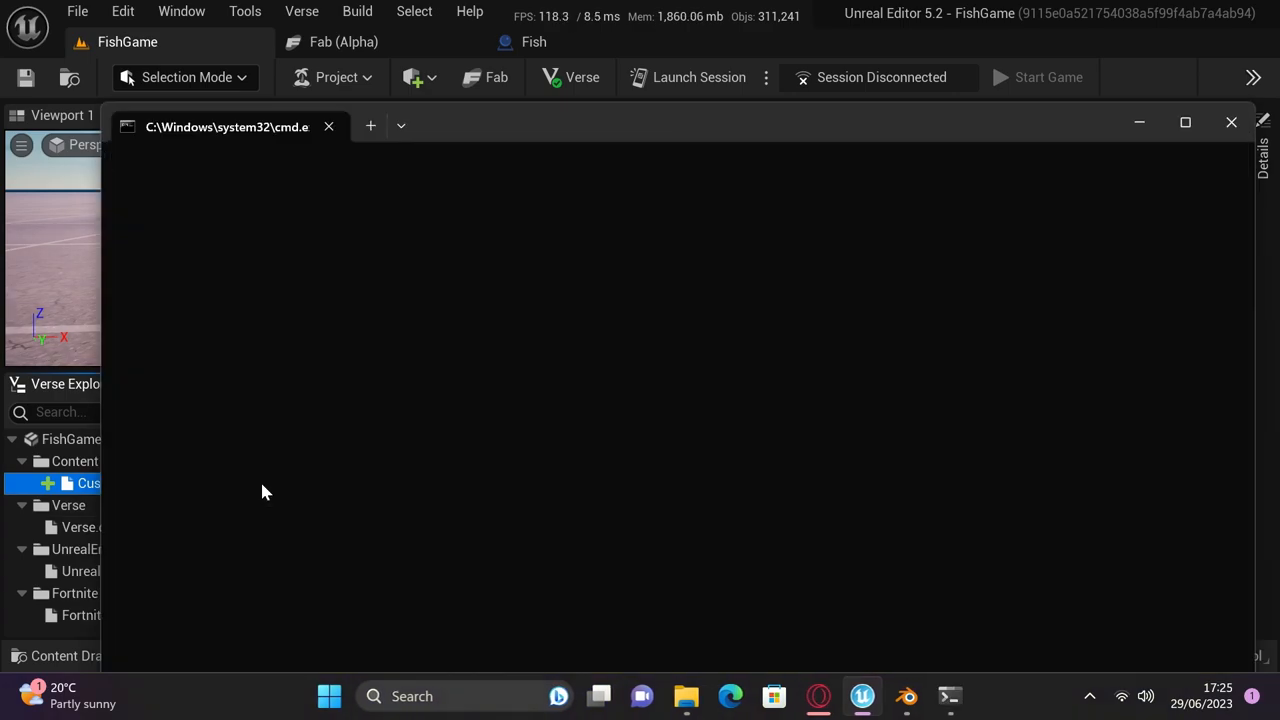
{"action": "left_click", "coordinate": [972, 696]}
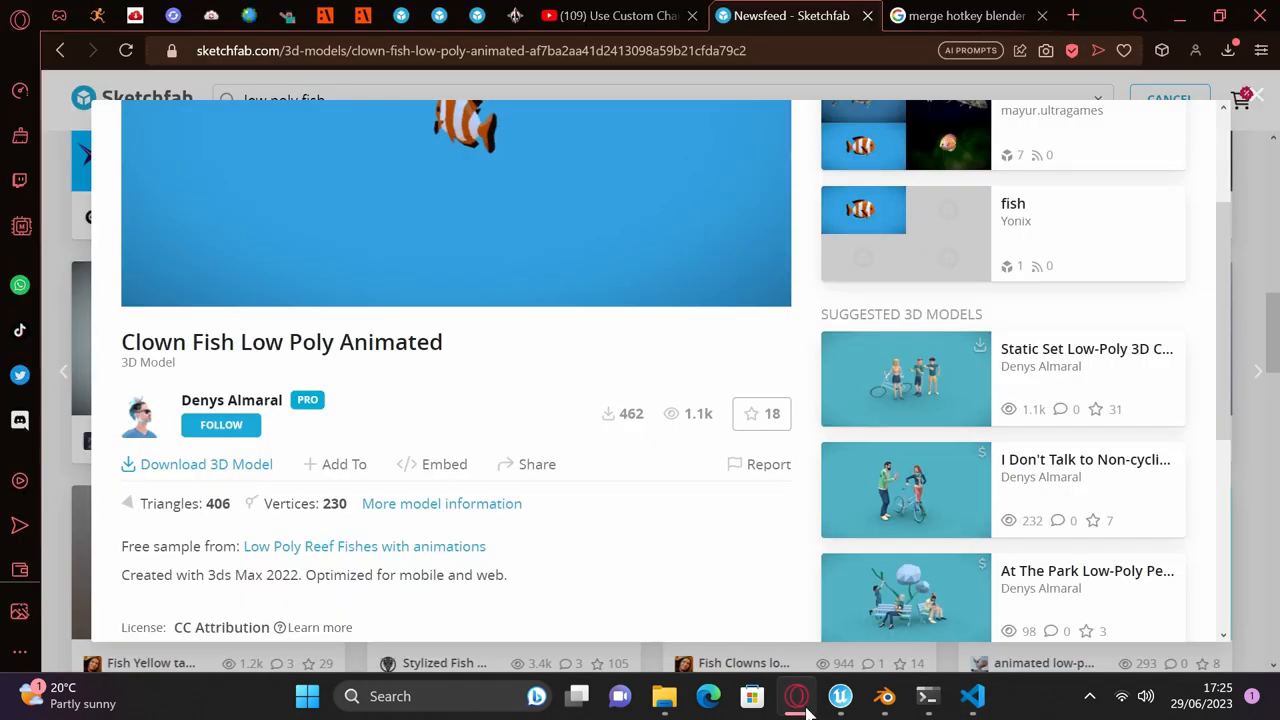
Open the custom_character.verse gist from the tutorial description and copy the script.
{"action": "left_click", "coordinate": [616, 16]}
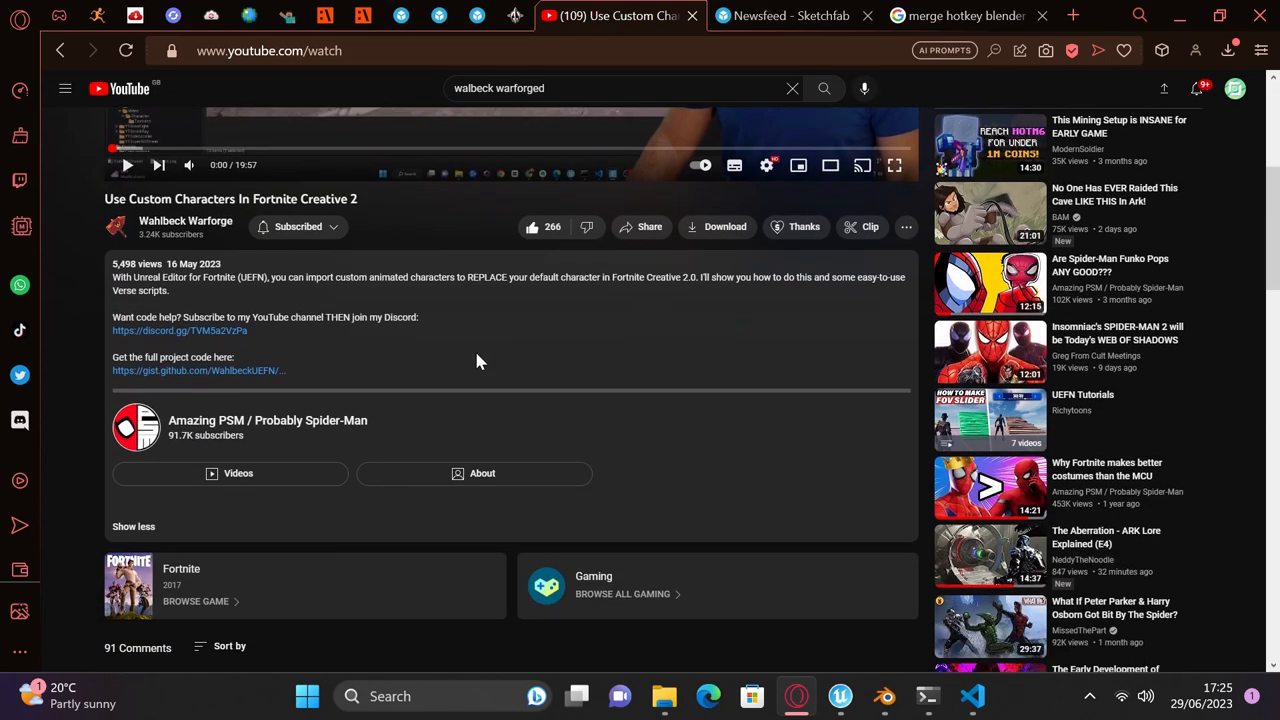
{"action": "left_click", "coordinate": [192, 370]}
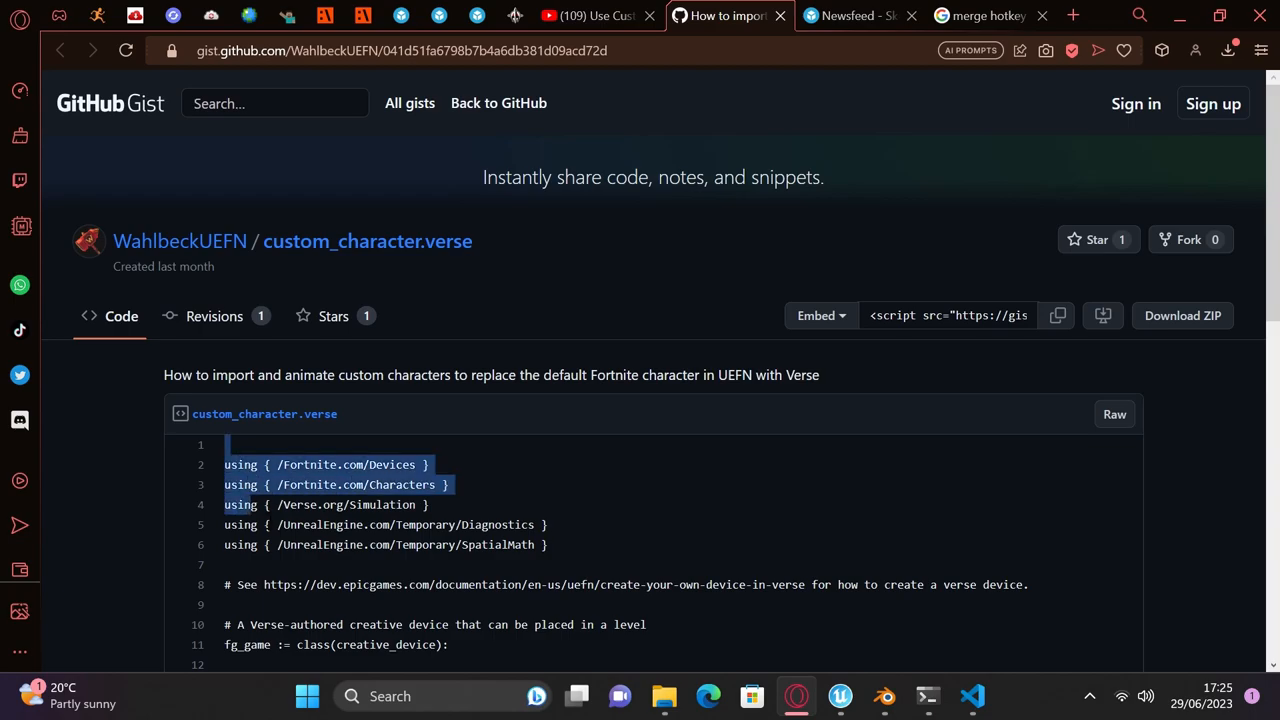
{"action": "left_click", "coordinate": [972, 696]}
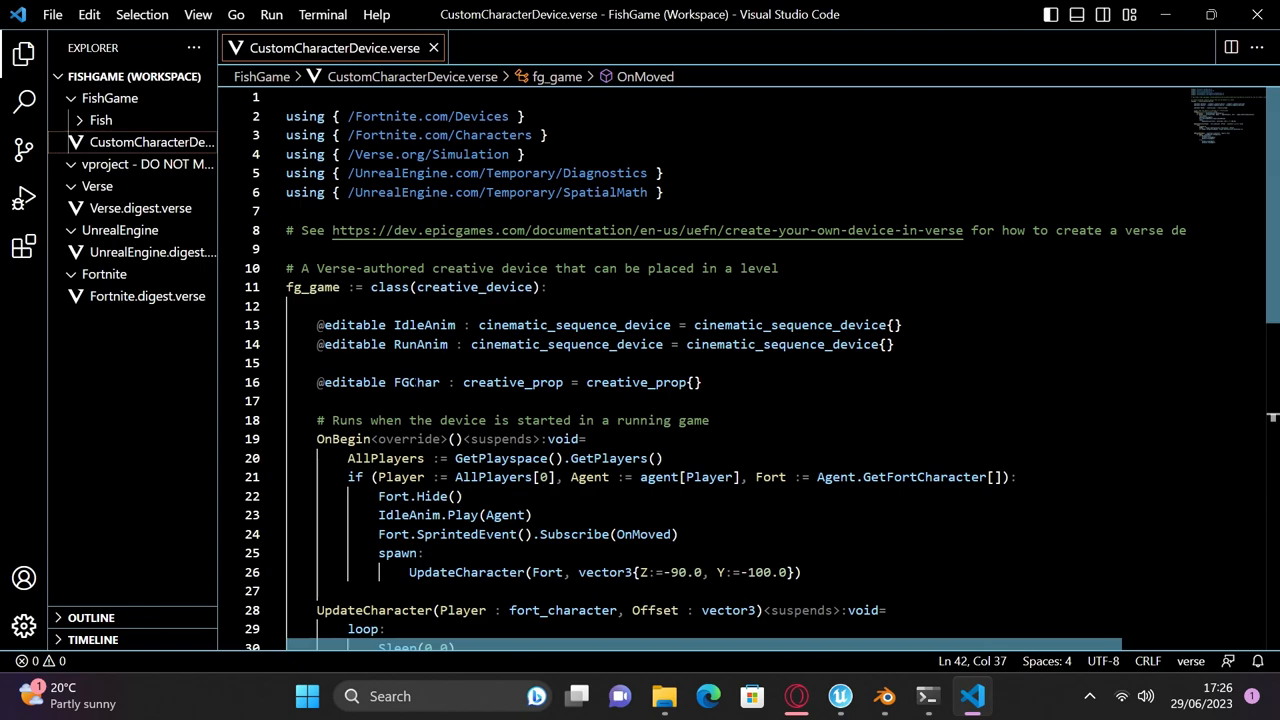
Paste the fg_game device script into CustomCharacterDevice.verse and save it.
{"action": "double_click", "coordinate": [416, 382]}
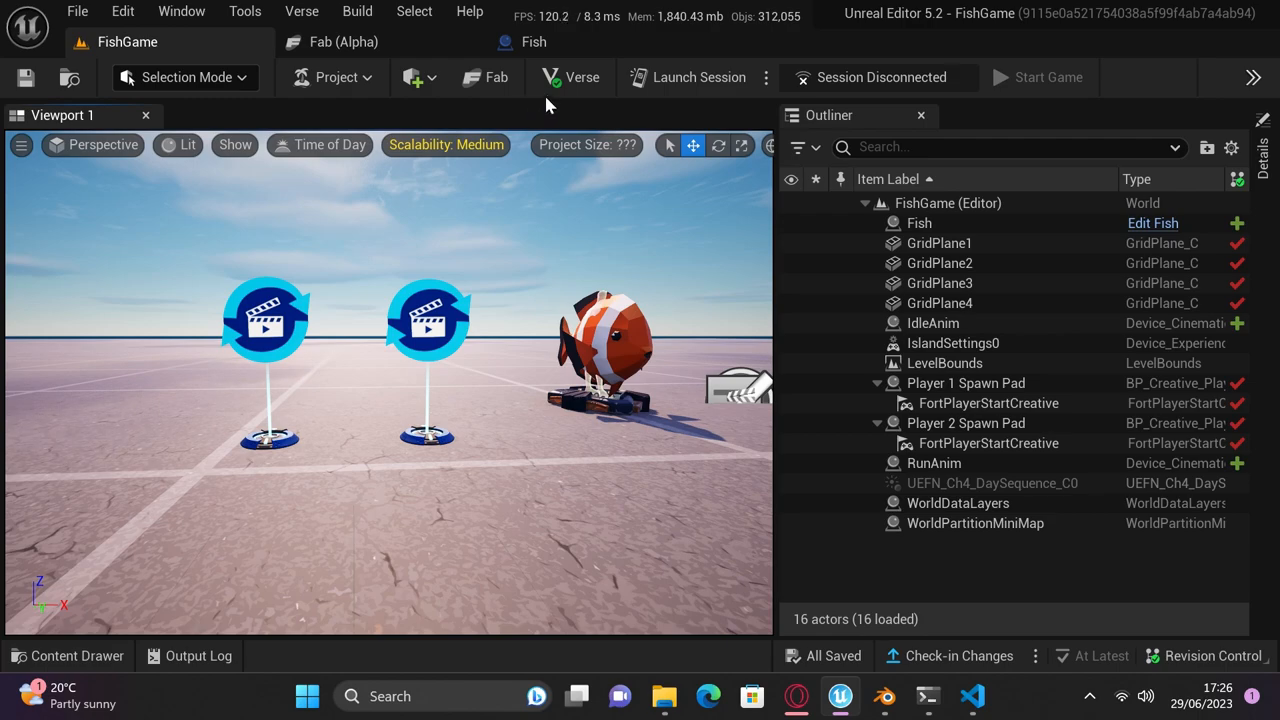
Place the fg game Verse device, link IdleAnim and RunAnim sequencers, and launch a test session.
{"action": "left_click", "coordinate": [244, 12]}
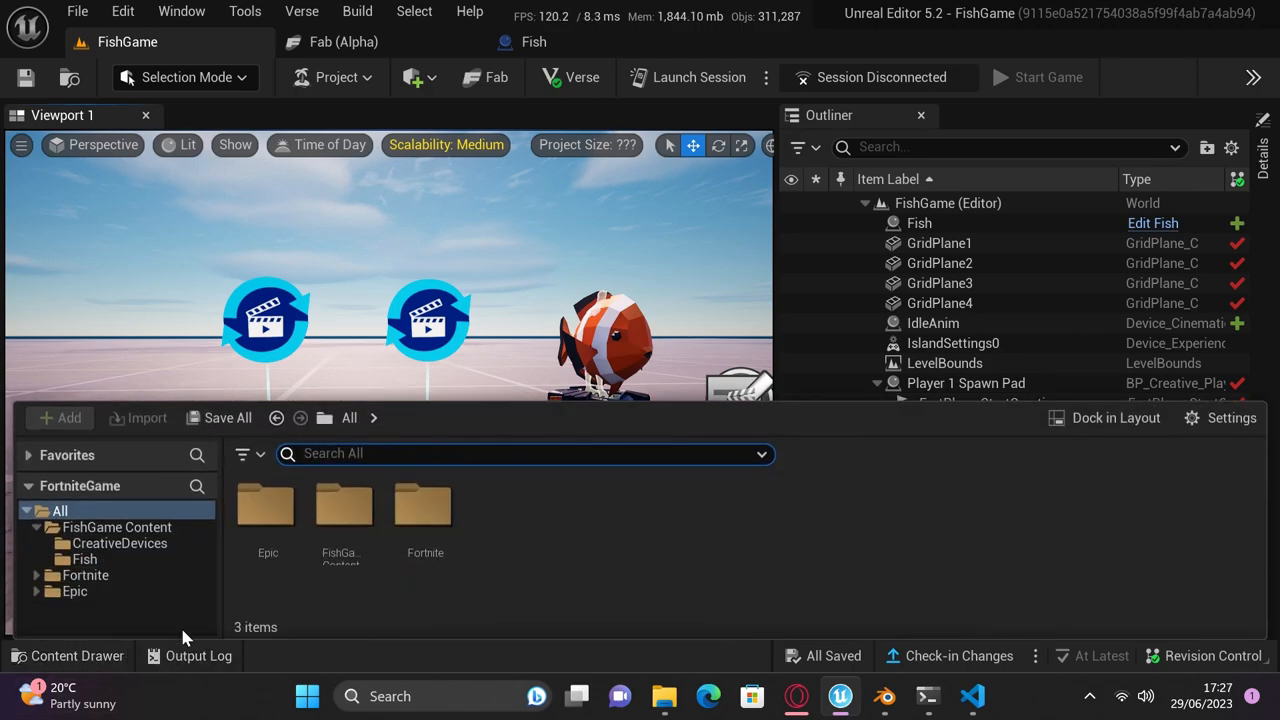
{"action": "left_click", "coordinate": [120, 544]}
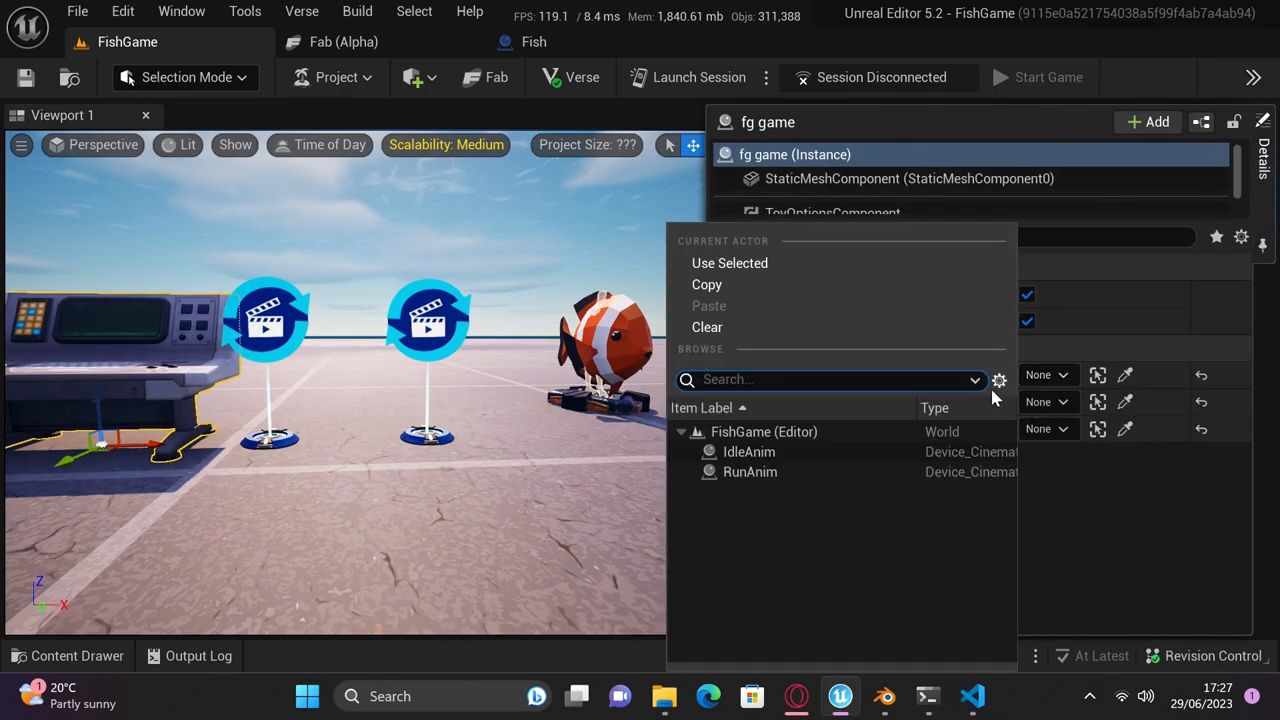
{"action": "left_click", "coordinate": [748, 452]}
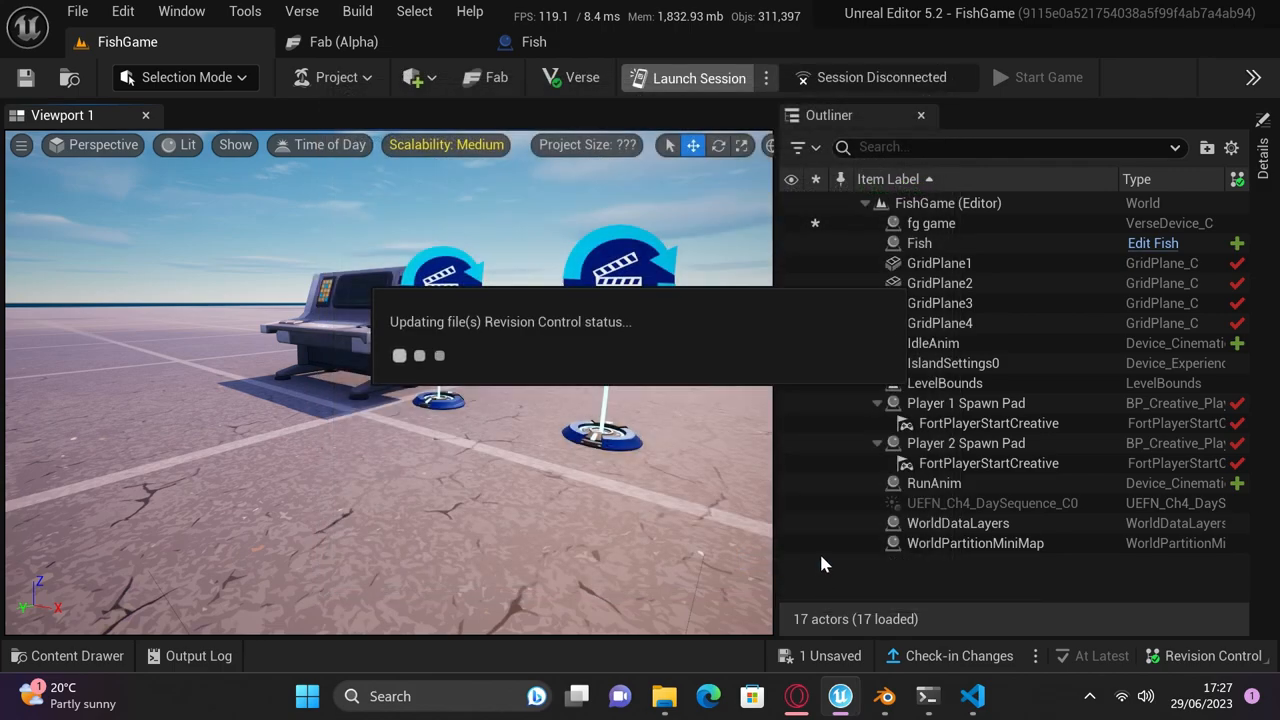
{"action": "left_click", "coordinate": [698, 76]}
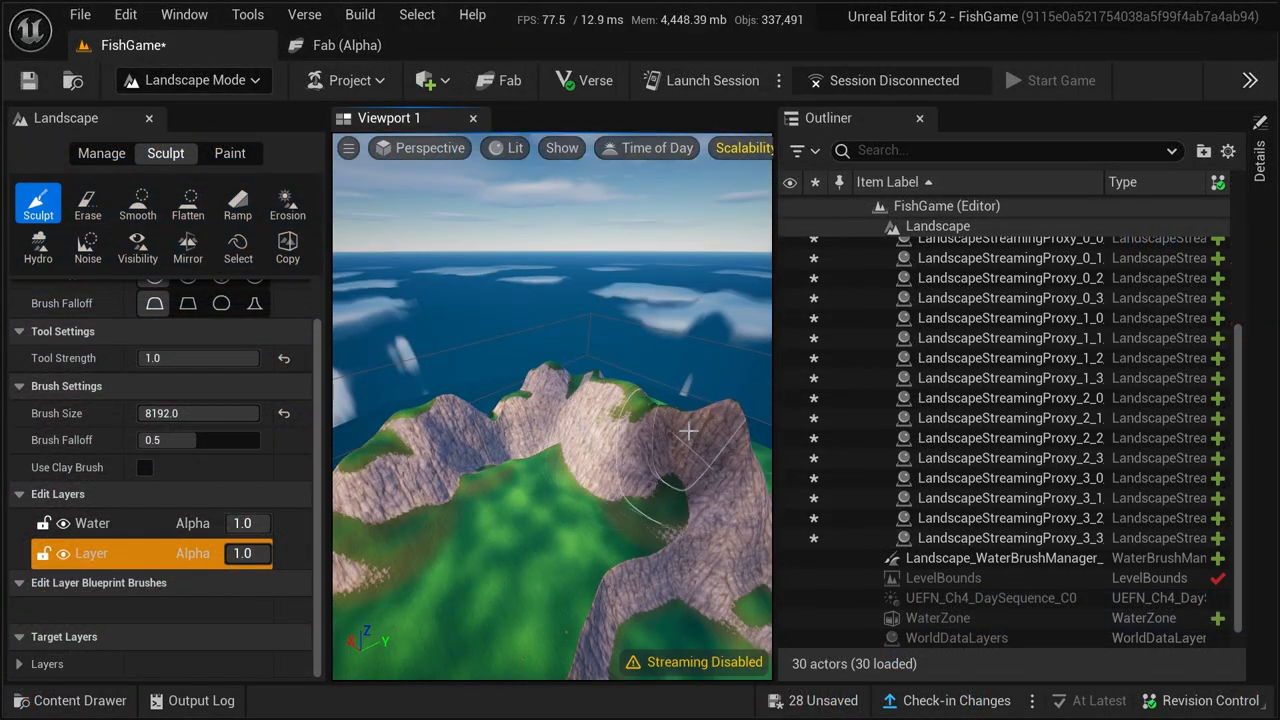
Switch out of Landscape Mode after sculpting rocky peaks around the green lowlands.
{"action": "left_click", "coordinate": [136, 204]}
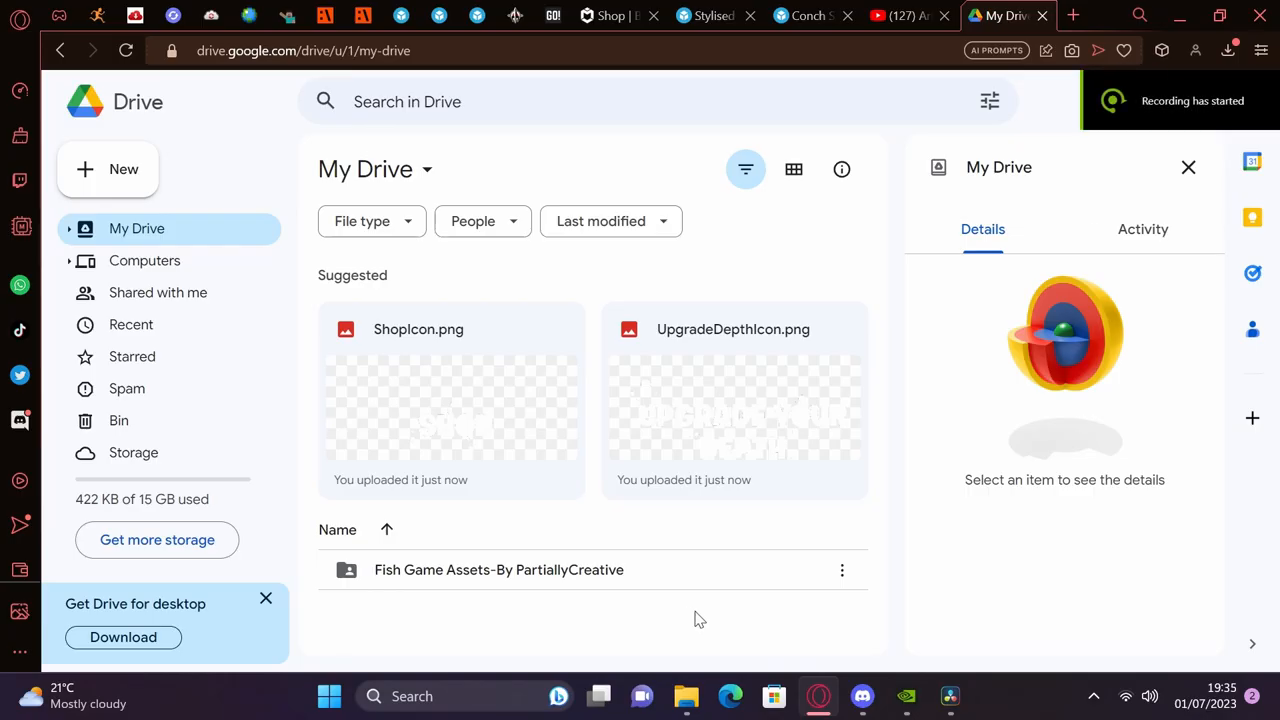
Download the Stylised Medieval Buildings - Shipwreck 3D model from its Sketchfab page.
{"action": "left_click", "coordinate": [710, 16]}
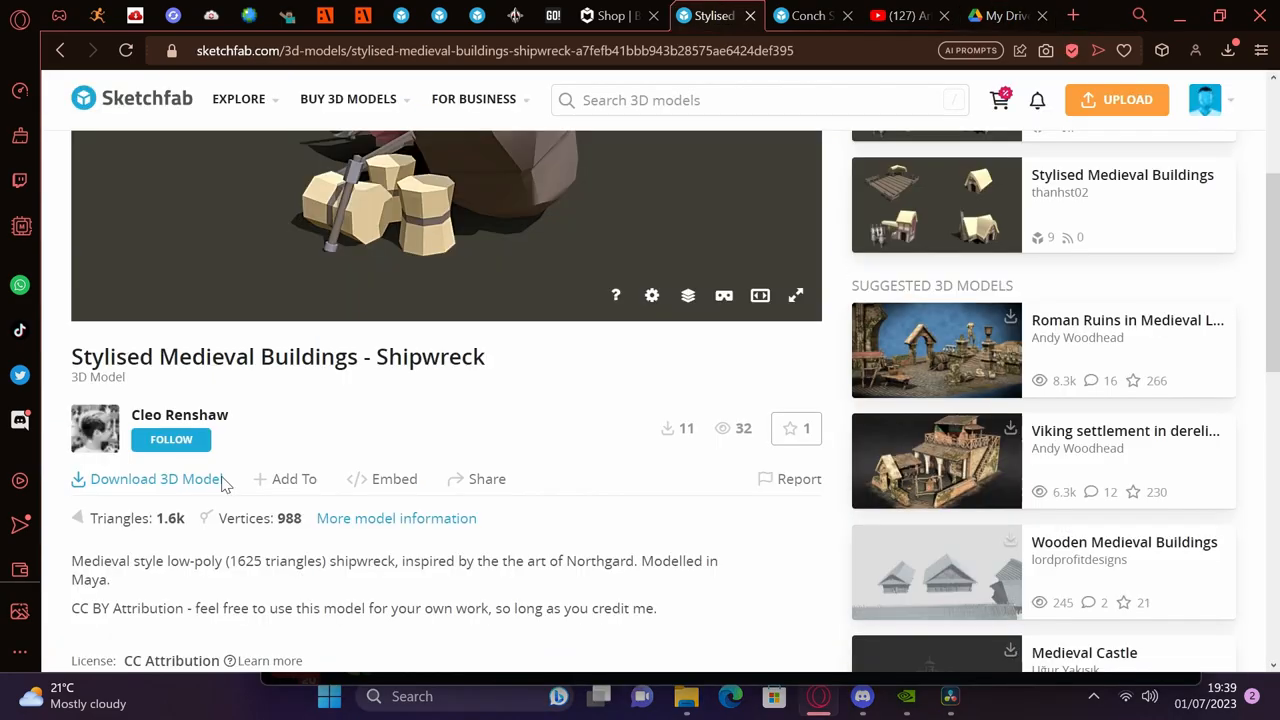
{"action": "left_click", "coordinate": [146, 480]}
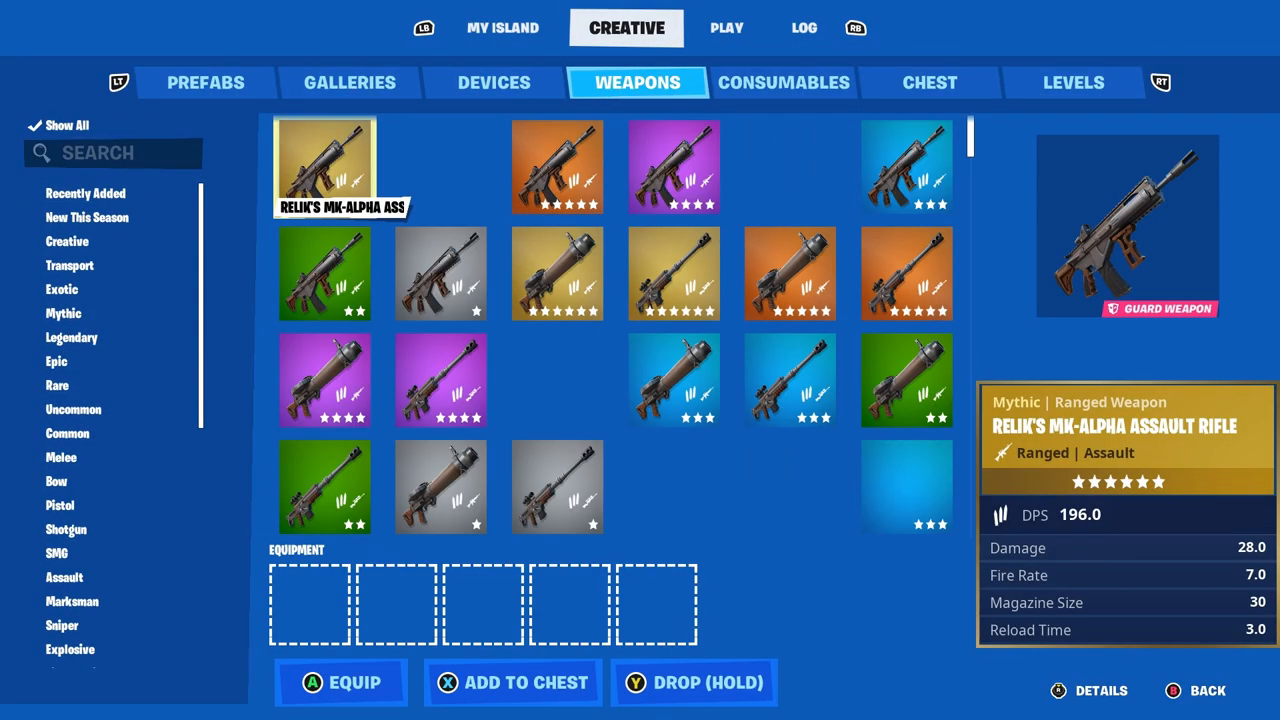
Browse the Creative inventory to place a Class Designer device on the island.
{"action": "left_click", "coordinate": [348, 82]}
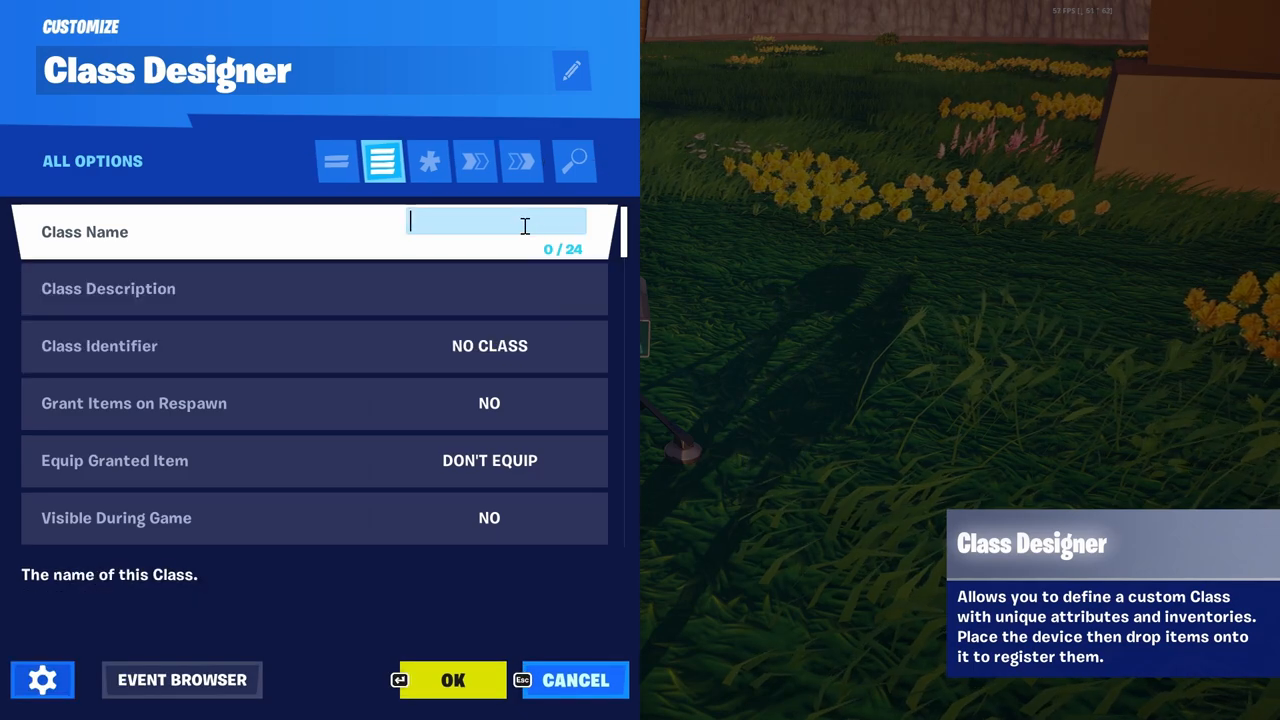
Name the class 'Underwater Class', disable Start With Pickaxe, and search the options for gravity.
{"action": "type", "text": "Underwater Class"}
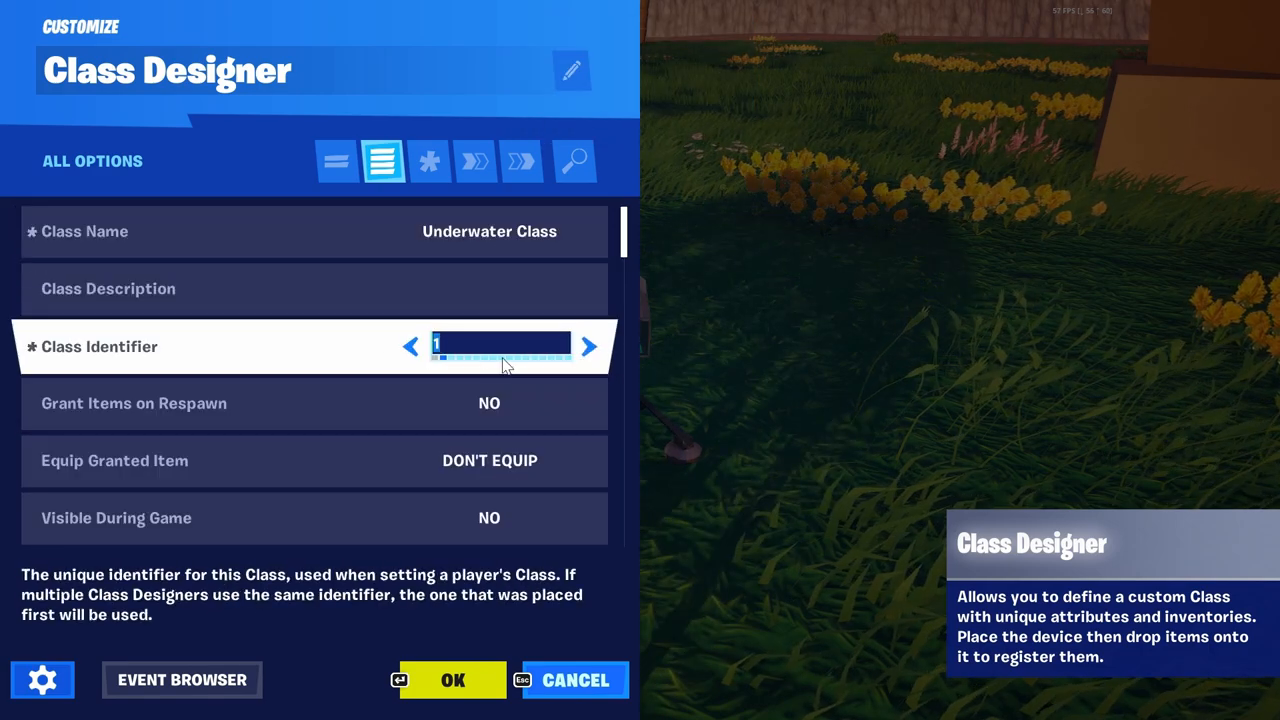
{"action": "scroll", "scroll_direction": "down", "scroll_amount": 3}
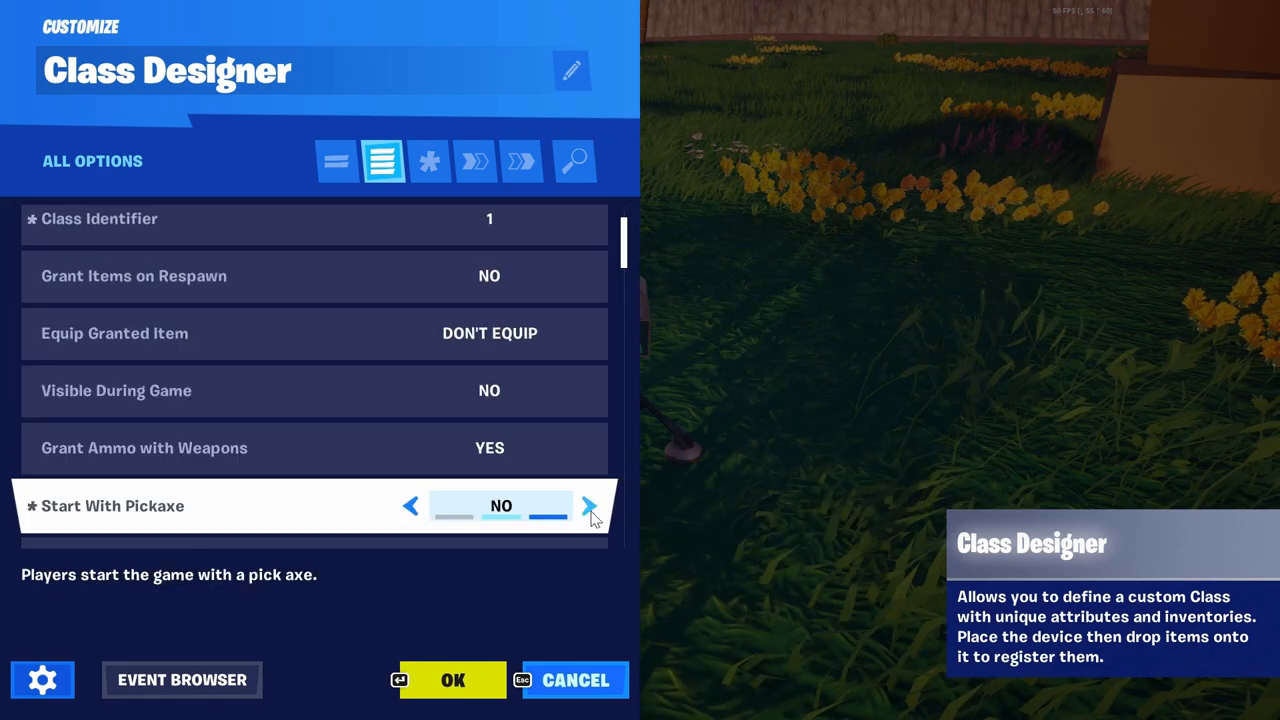
{"action": "scroll", "scroll_direction": "down", "scroll_amount": 3}
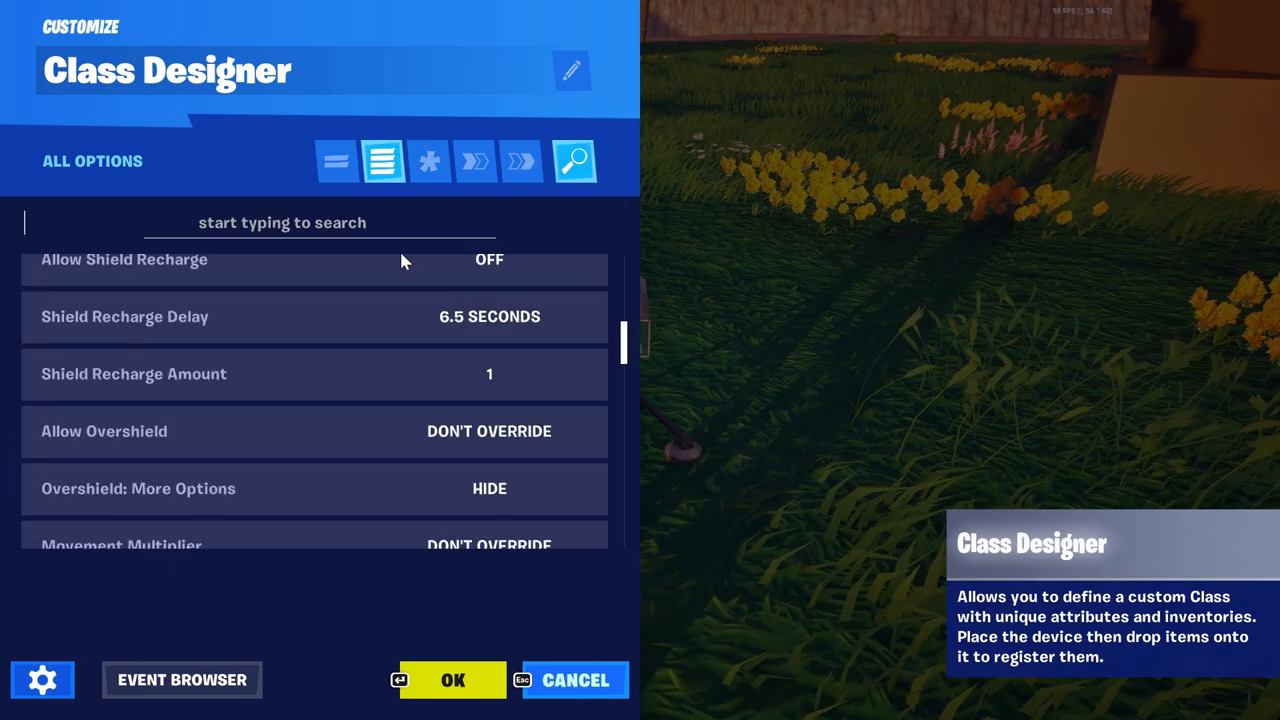
{"action": "type", "text": "grav"}
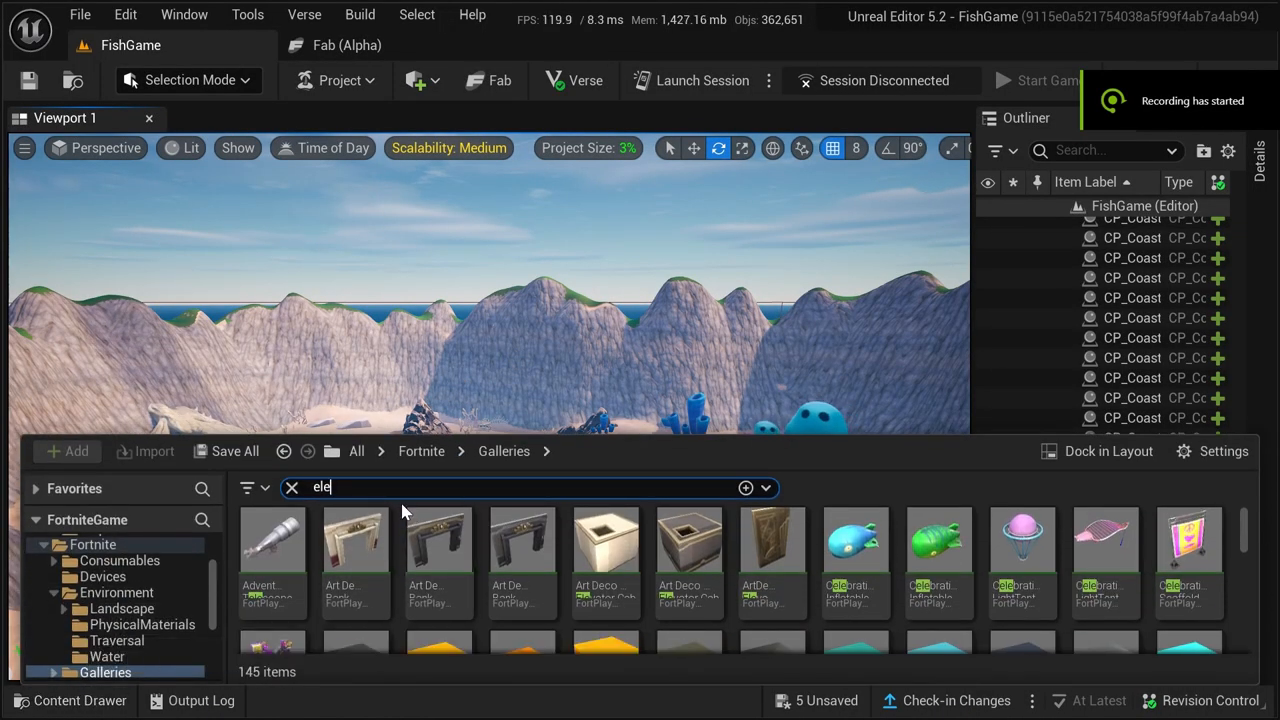
Place a Cube Water 1x1xhalf Alt prop on the island and flatten its Z scale to about 1.9.
{"action": "left_click", "coordinate": [292, 488]}
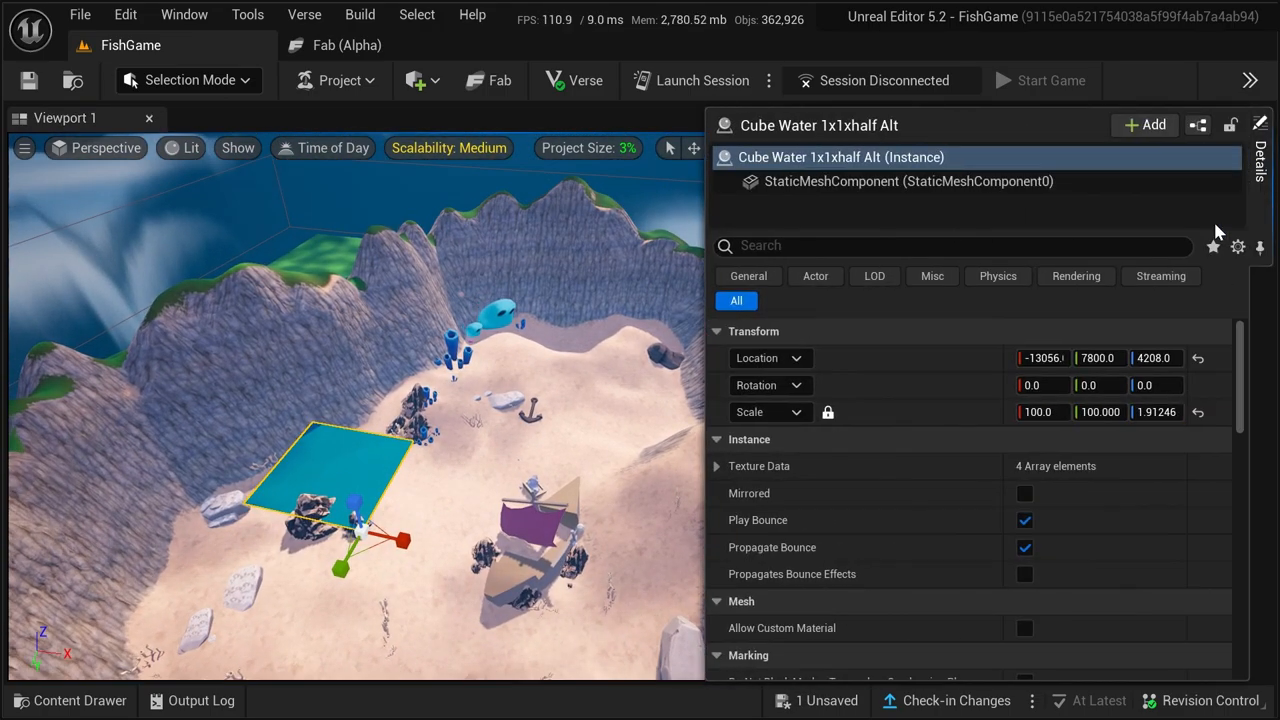
{"action": "left_click", "coordinate": [1042, 412]}
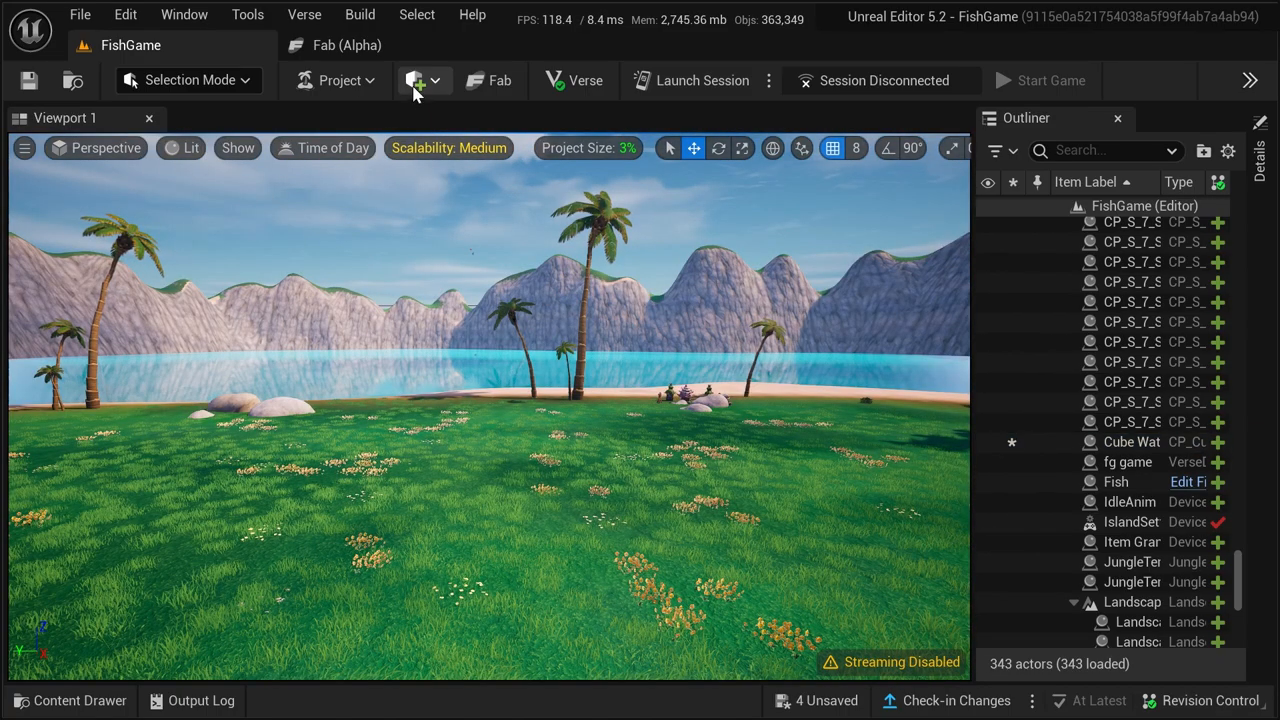
Add a Post Process Volume from the Volumes list to the island level.
{"action": "left_click", "coordinate": [416, 80]}
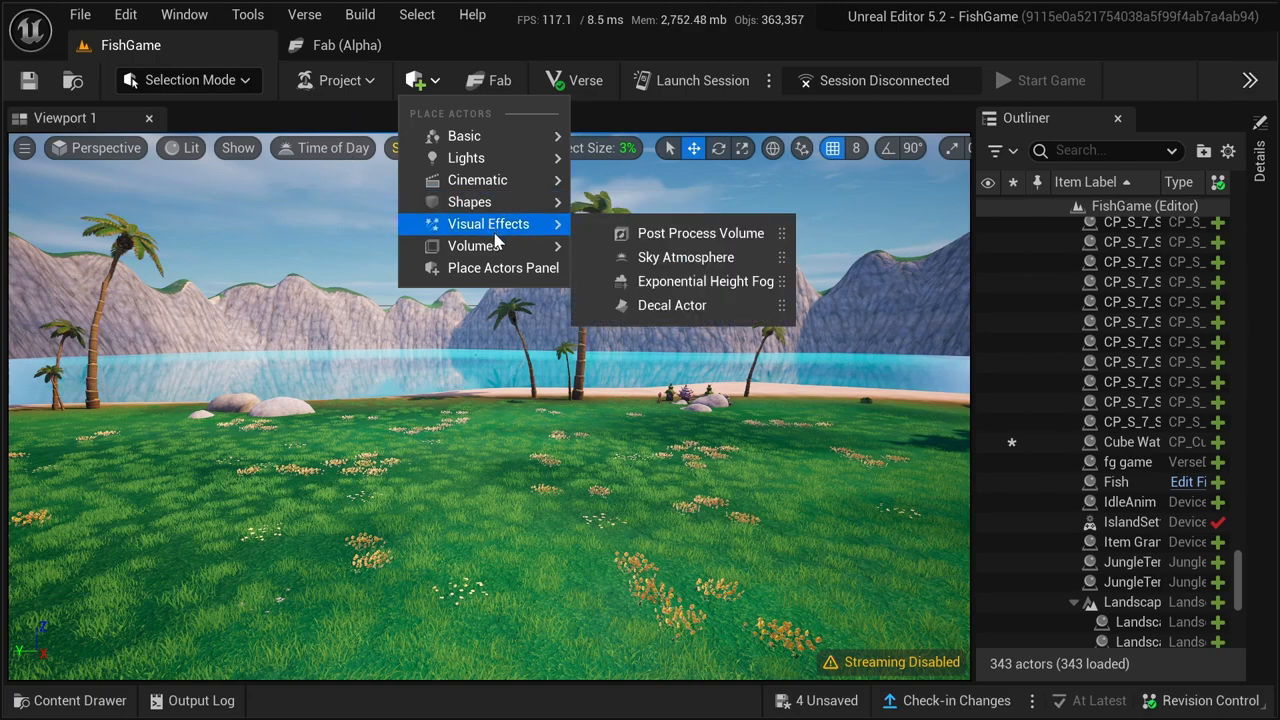
{"action": "mouse_move", "coordinate": [474, 246]}
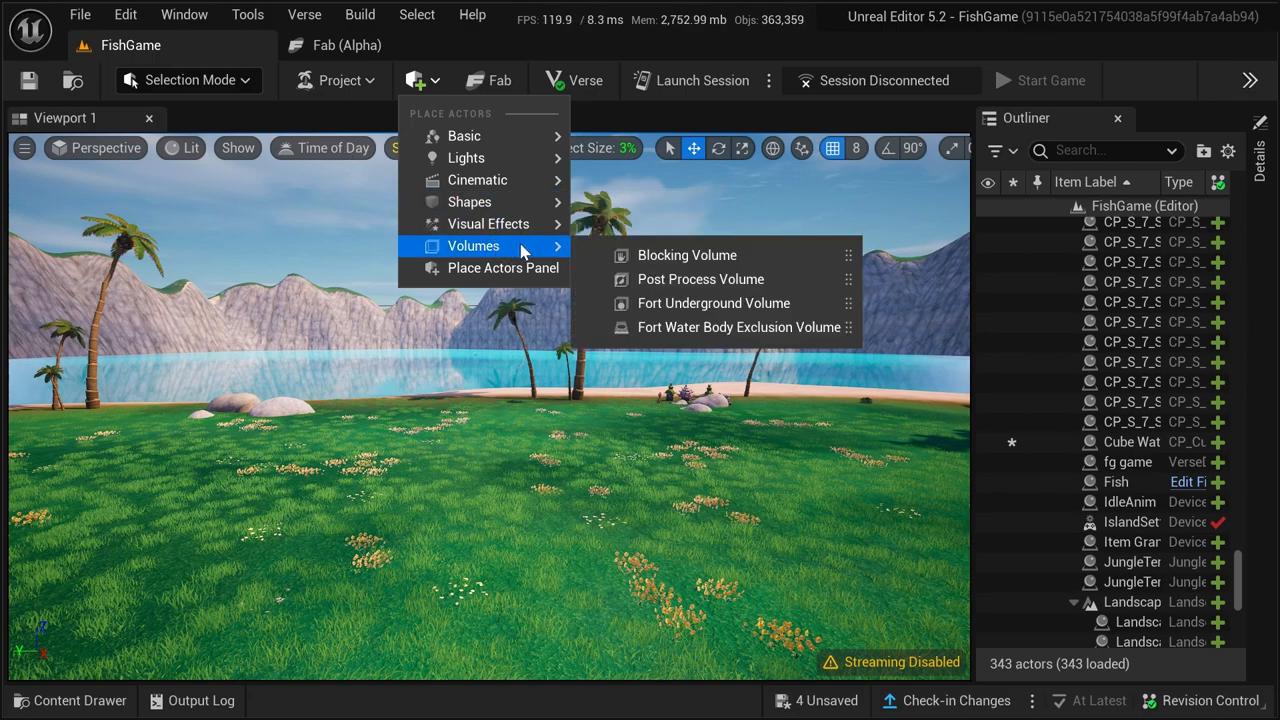
{"action": "mouse_move", "coordinate": [700, 280]}
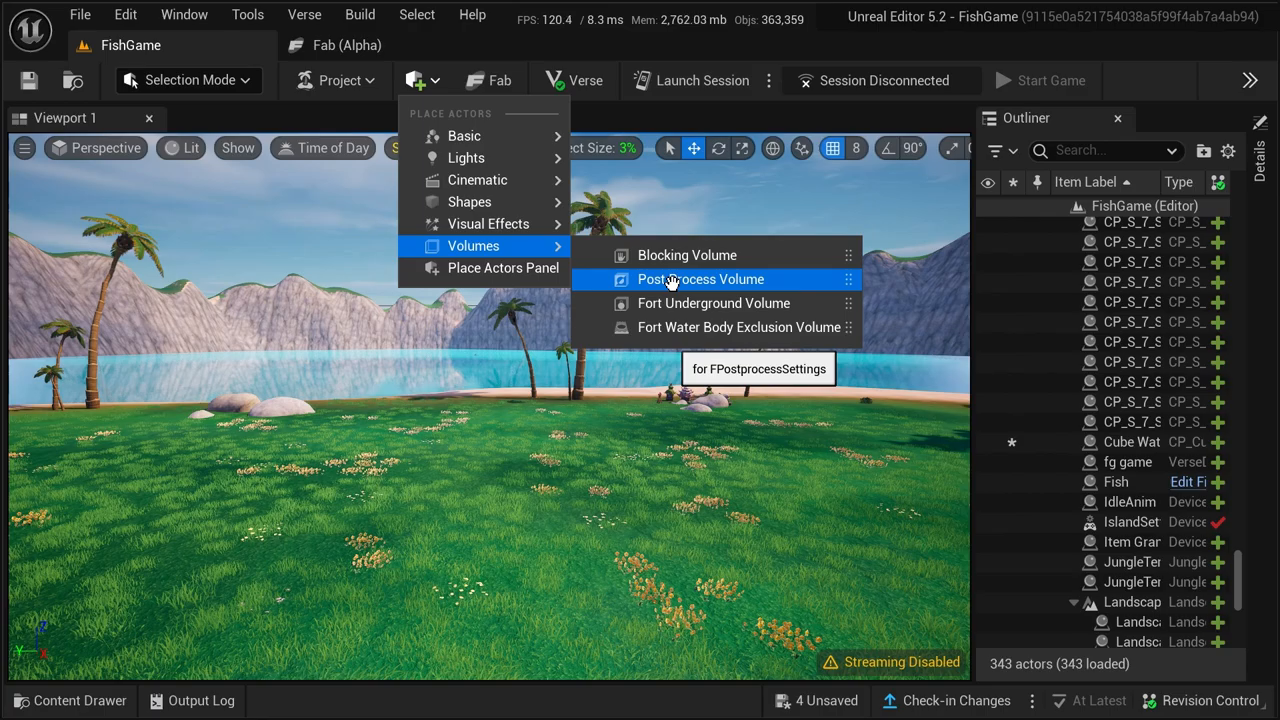
{"action": "mouse_move", "coordinate": [672, 290]}
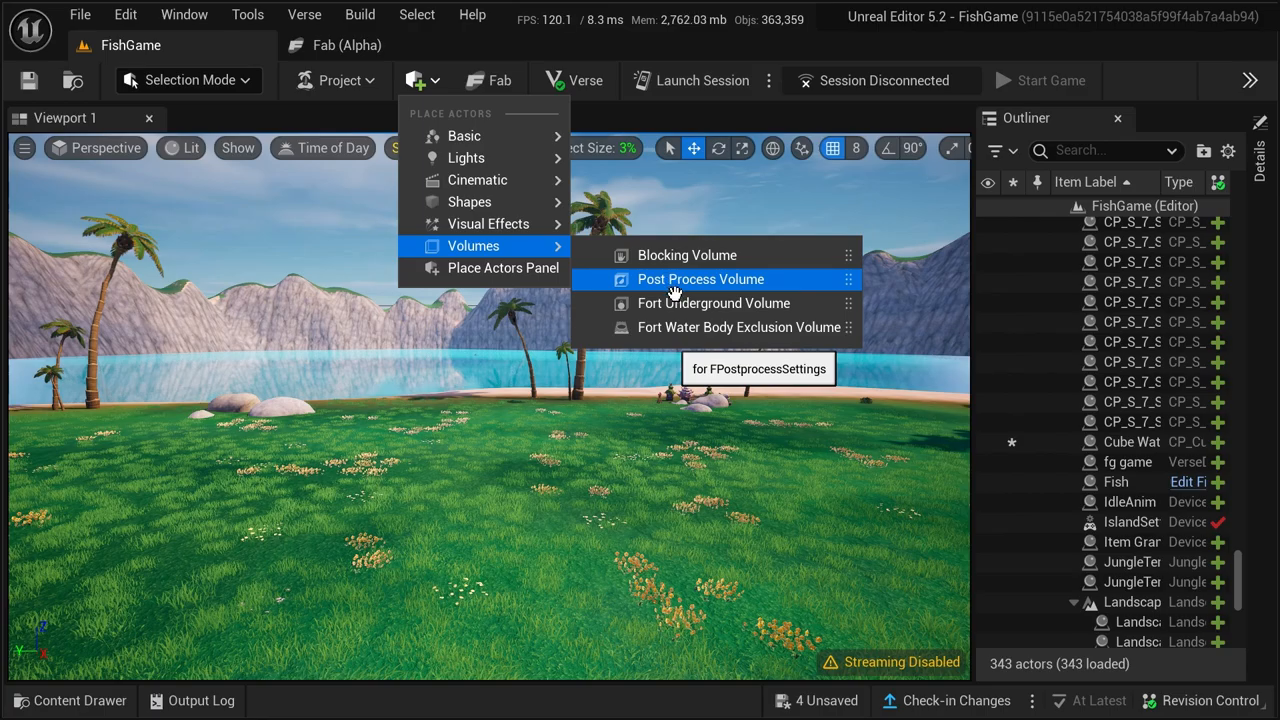
{"action": "left_click", "coordinate": [700, 280]}
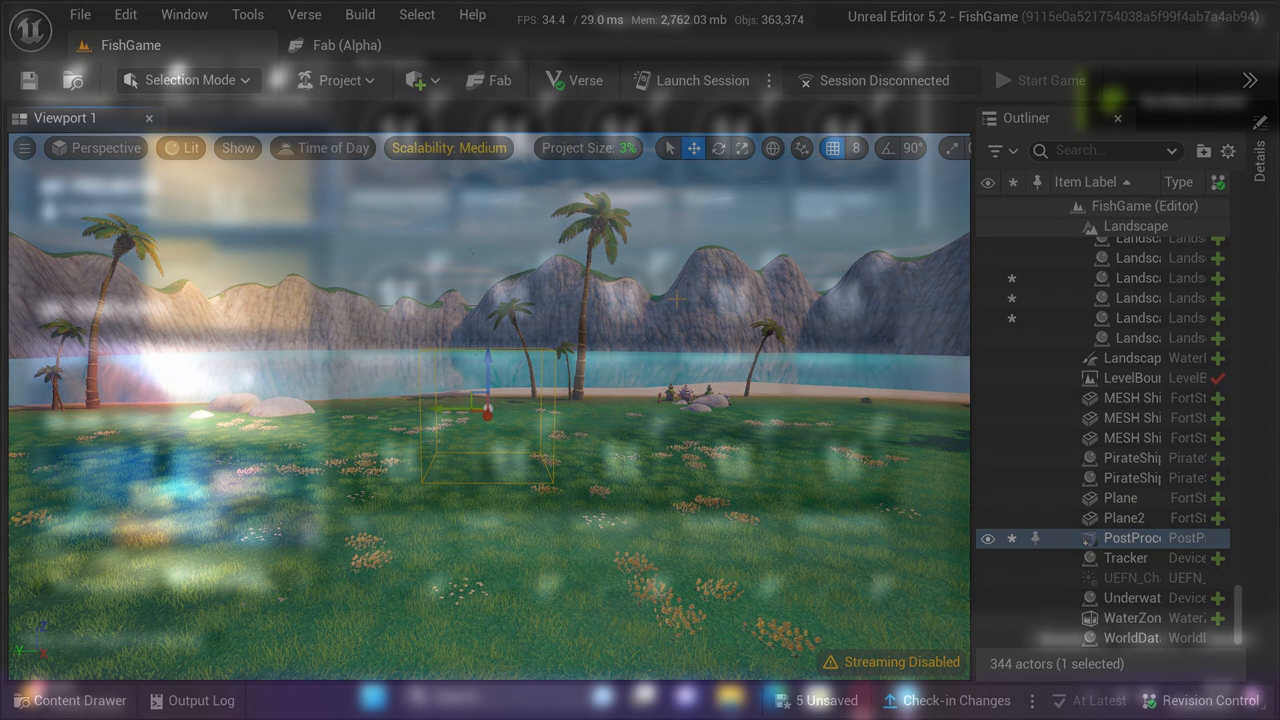